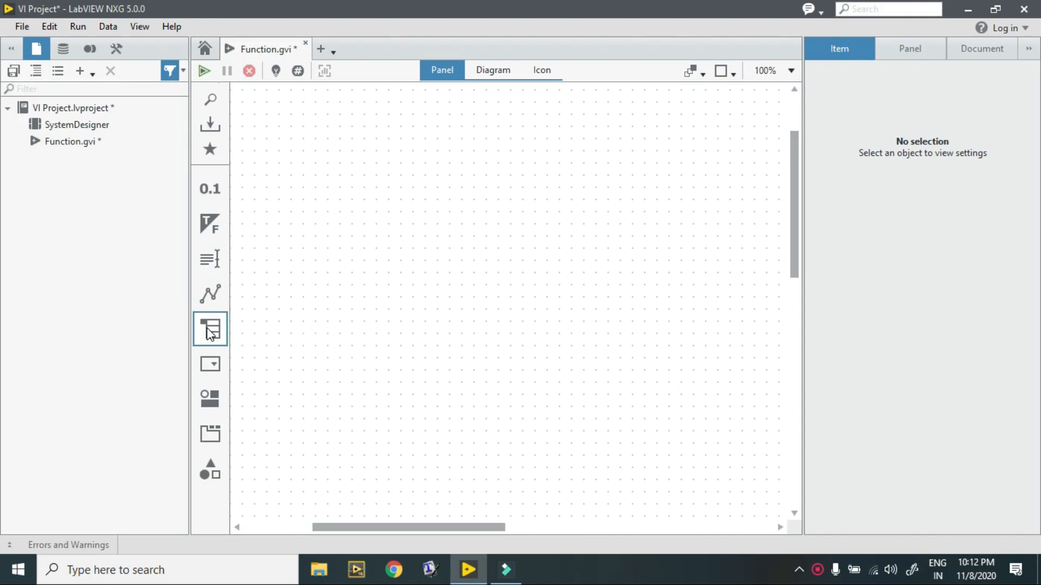
Place a 2D Numeric Input array from the Arrays palette and widen it to four columns.
click(210, 330)
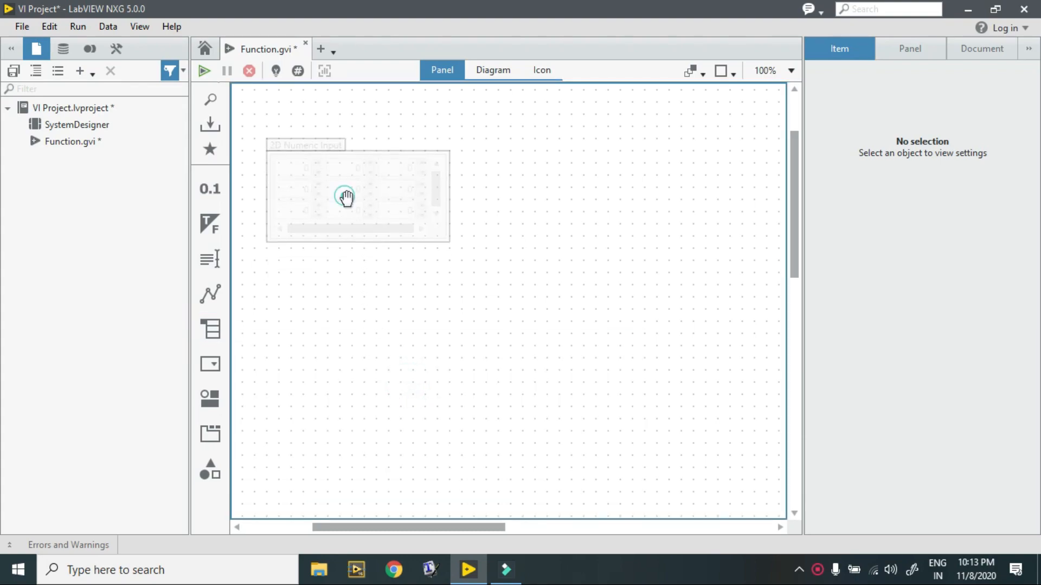
click(345, 197)
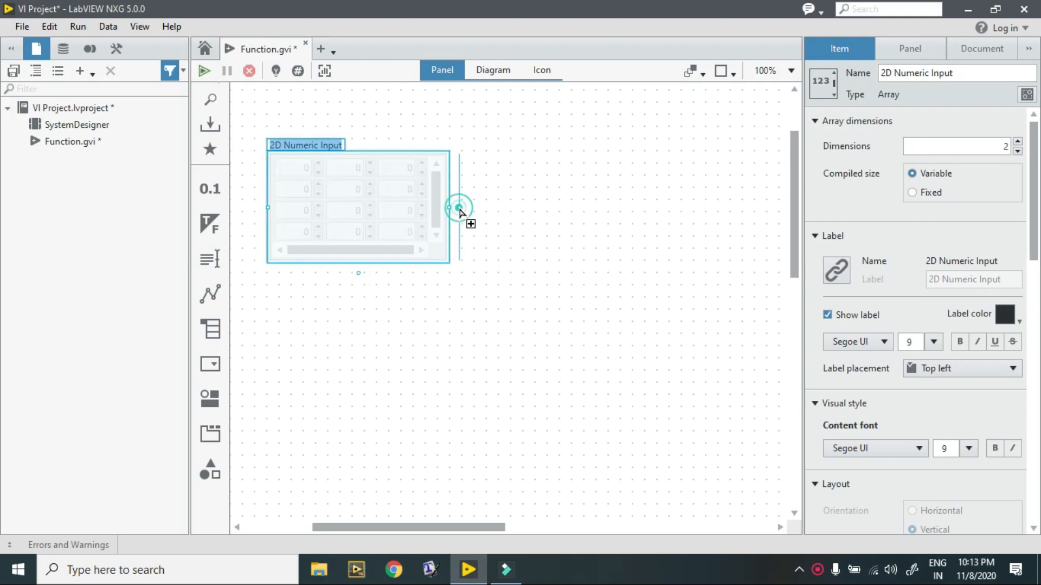
drag(450, 207, 510, 208)
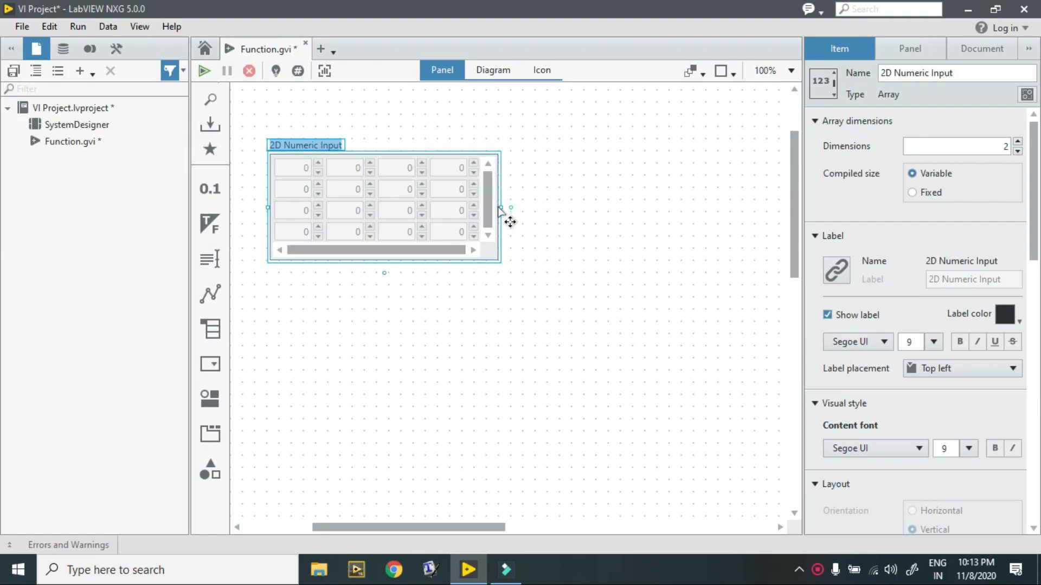
click(291, 167)
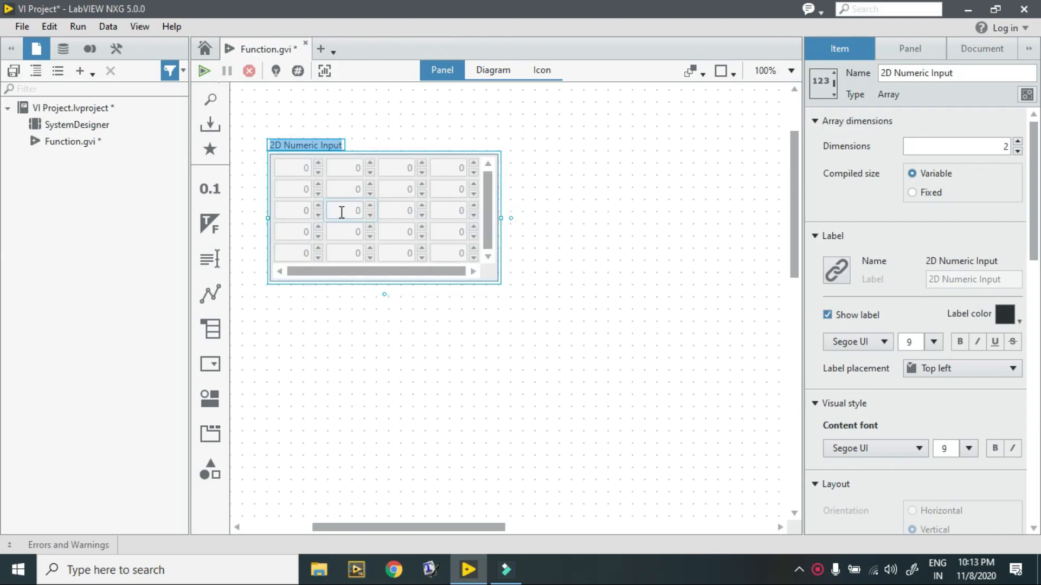
Enter sample values 8, 70 and 7 into elements of the 2D Numeric Input array.
click(300, 188)
text(5)
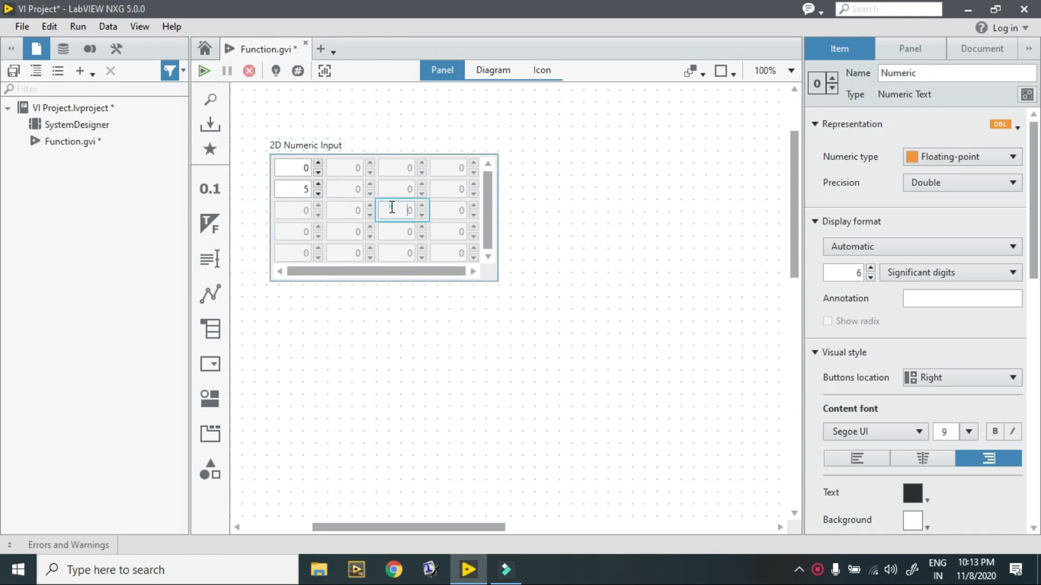
text(8)
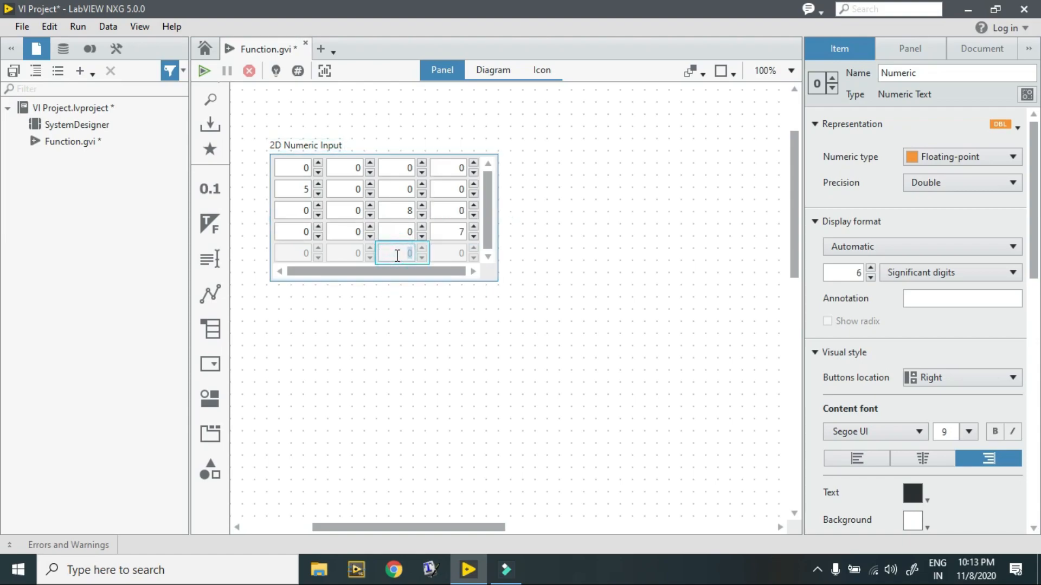
text(70)
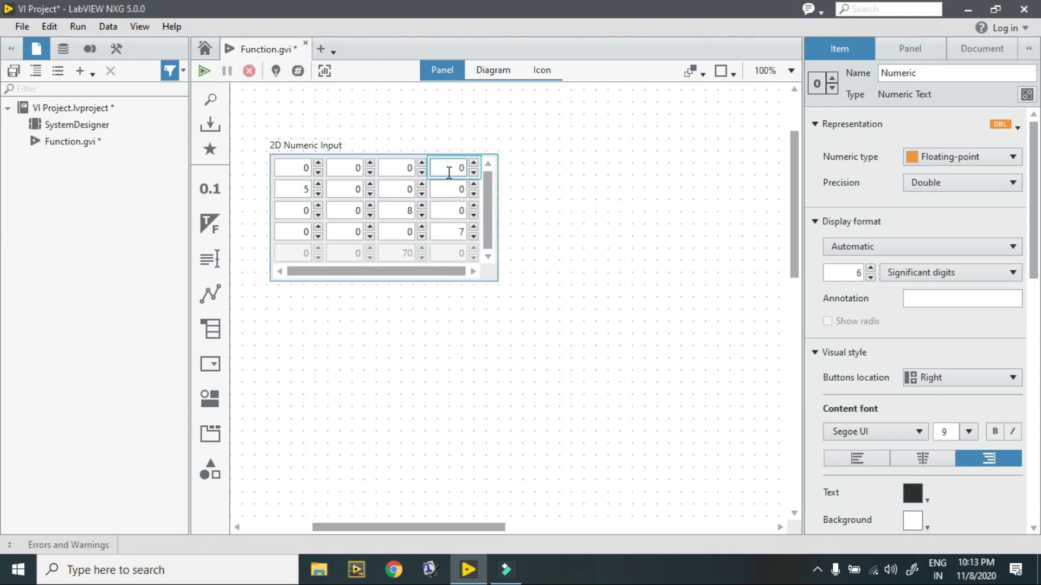
text(7)
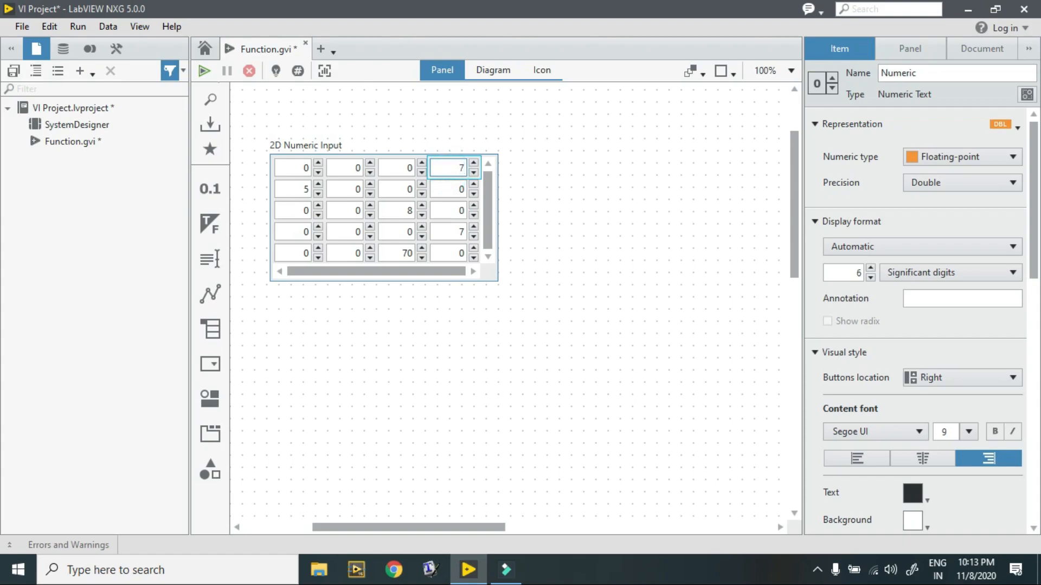
click(405, 360)
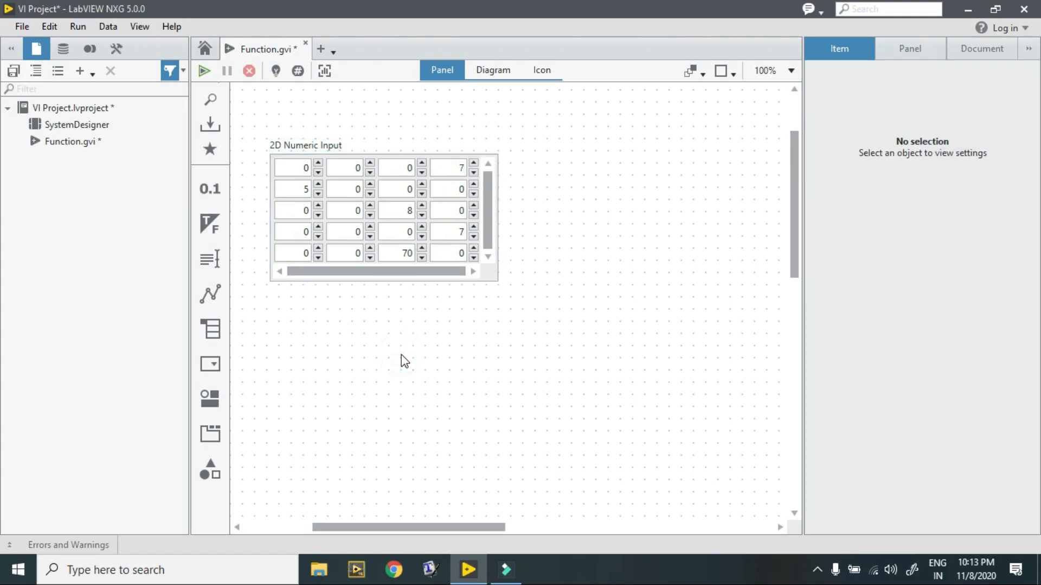
mouse_move(412, 329)
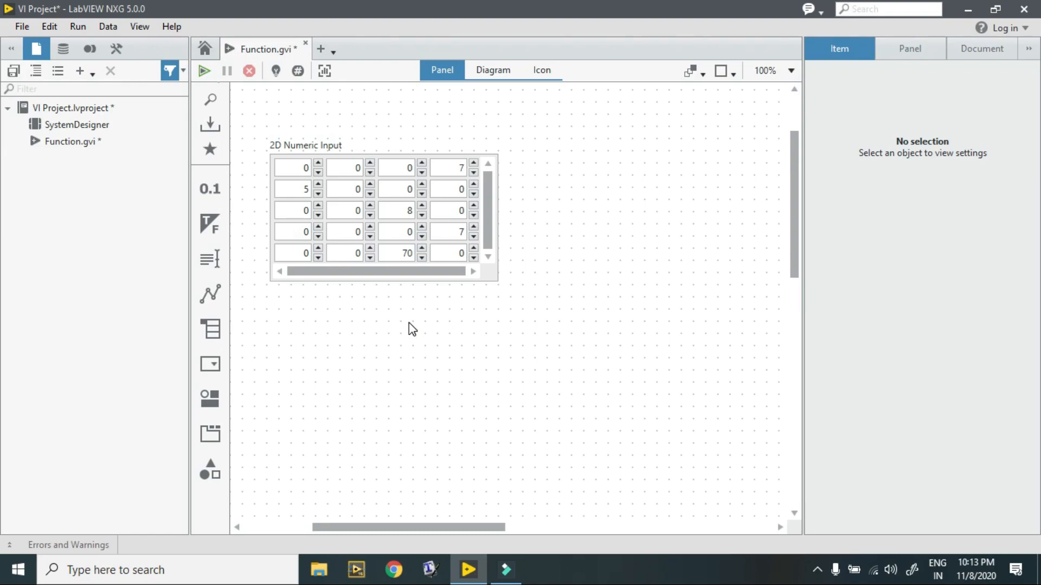
mouse_move(335, 324)
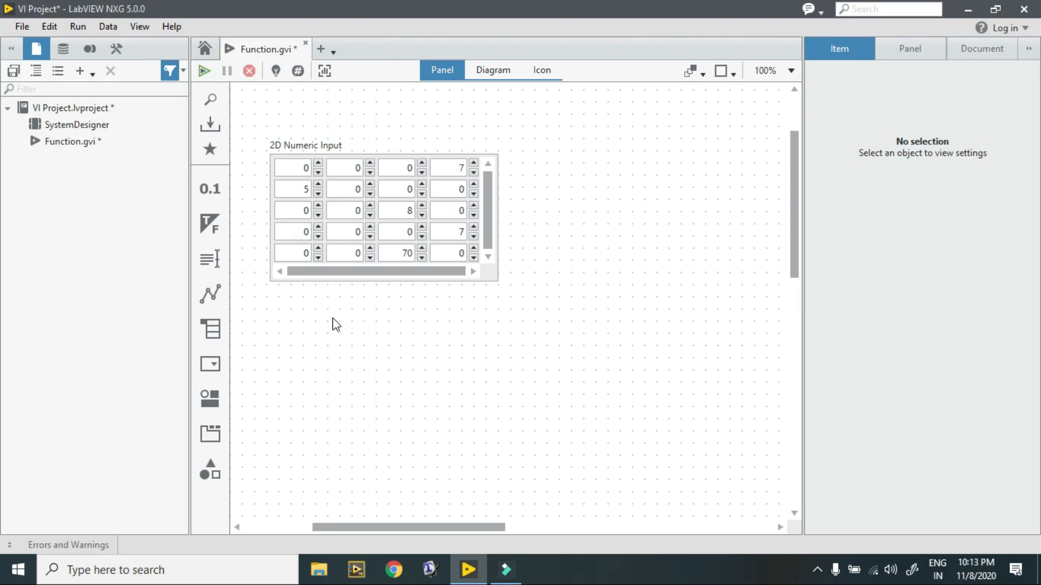
click(209, 329)
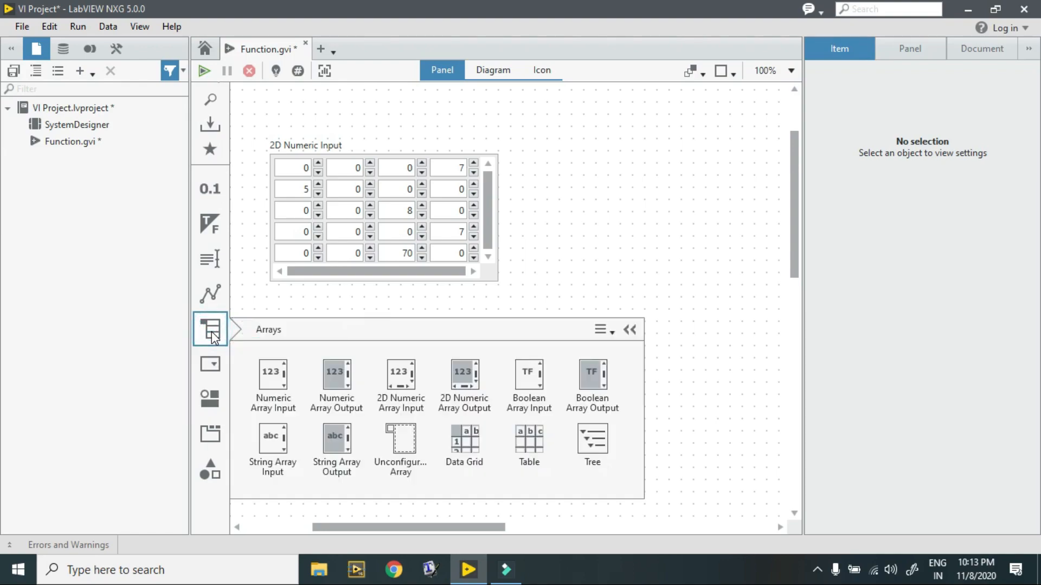
mouse_move(401, 441)
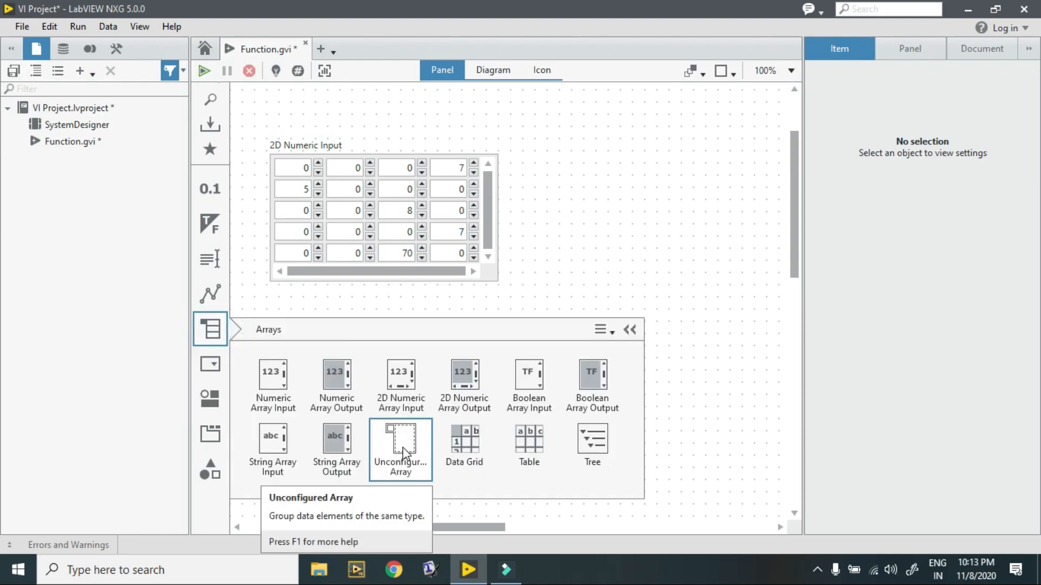
drag(400, 441, 321, 365)
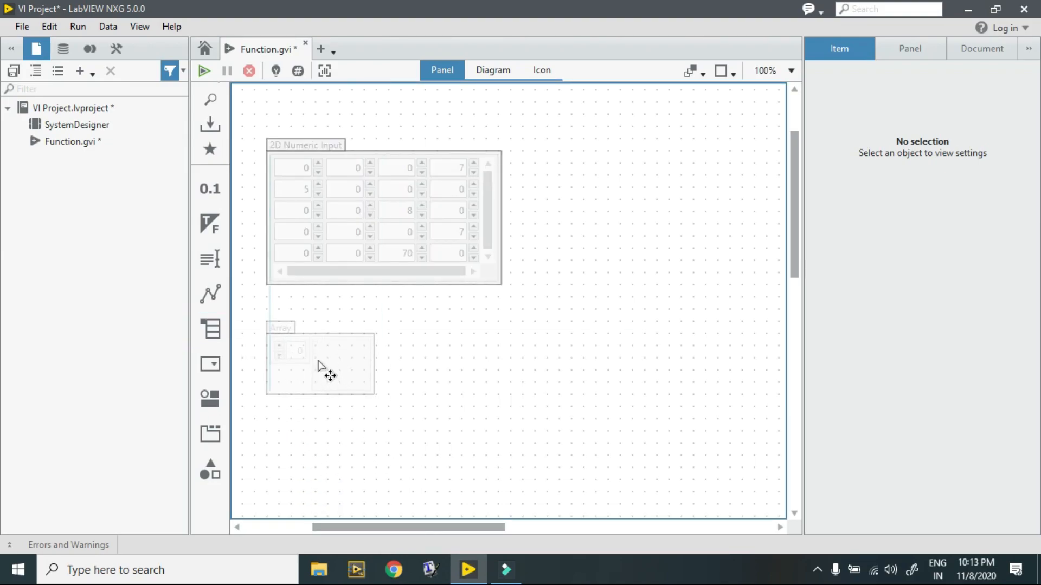
click(341, 364)
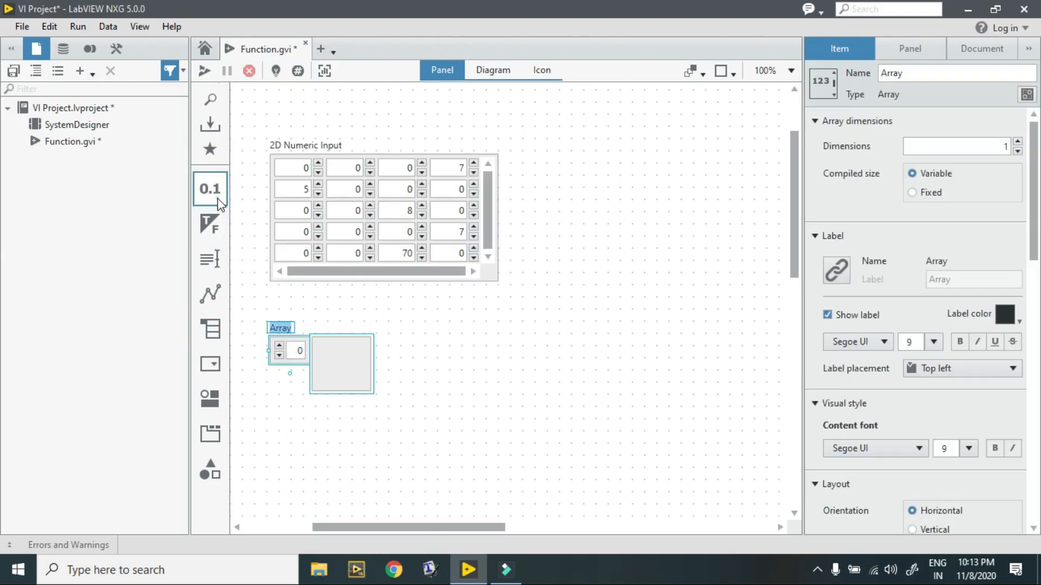
click(209, 189)
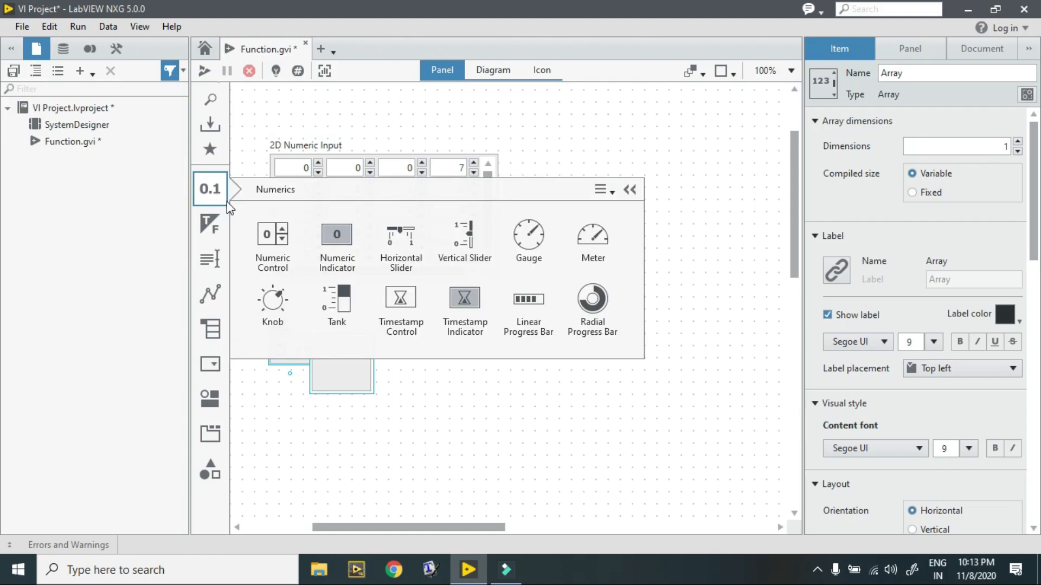
mouse_move(415, 244)
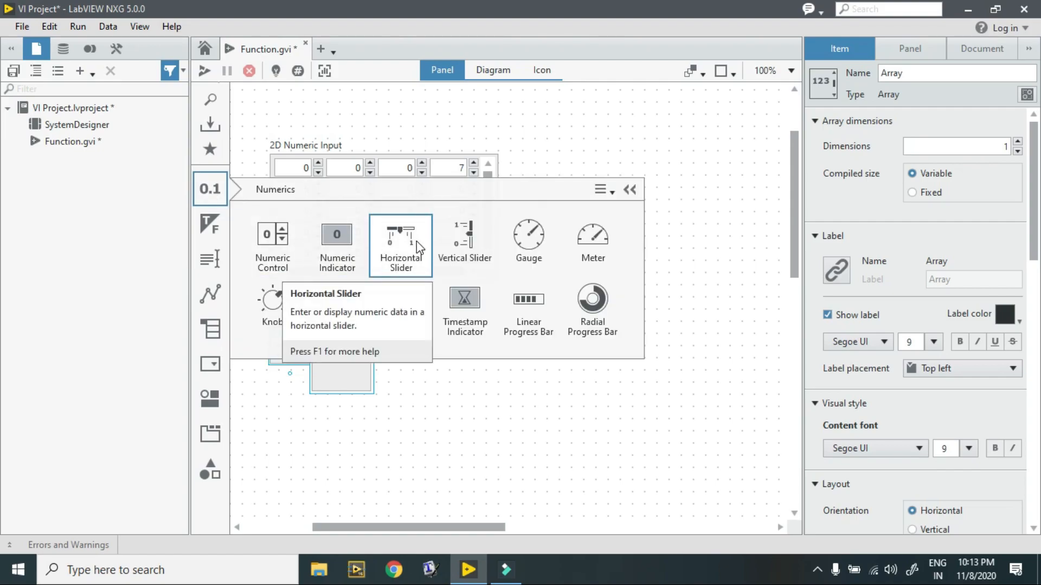
click(400, 239)
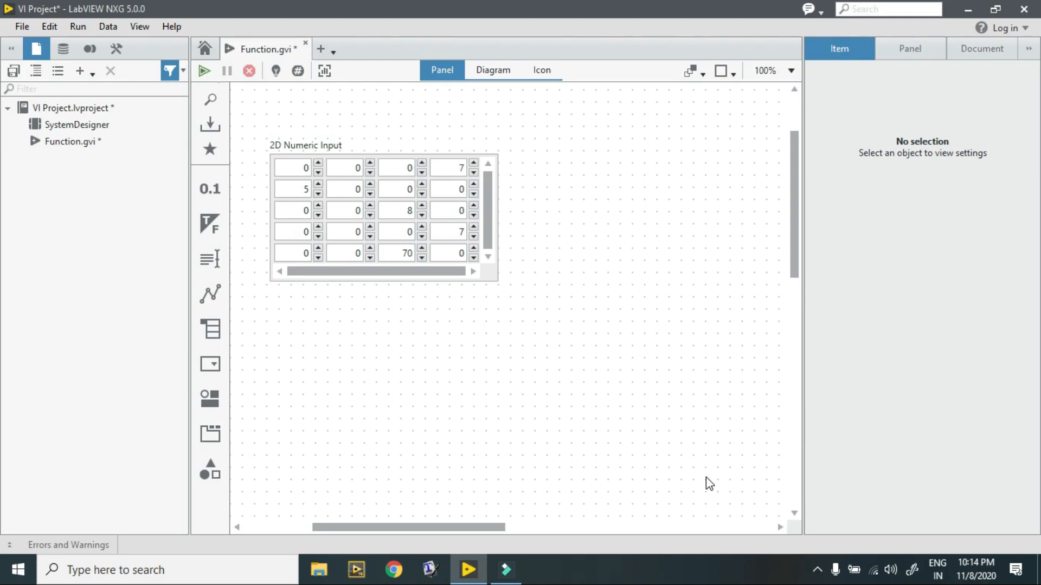
mouse_move(551, 282)
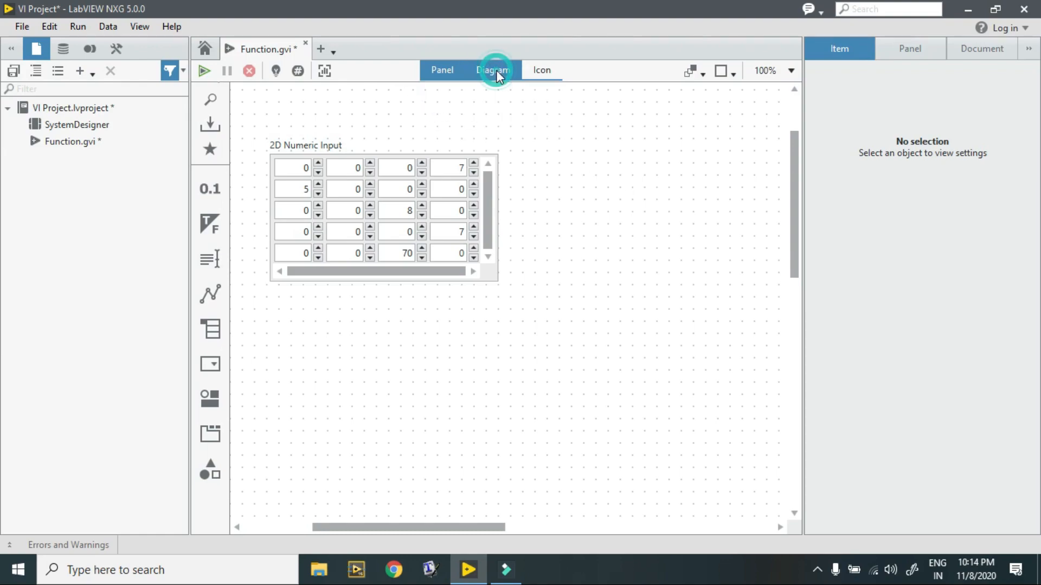
Place Array Size and Delete From Array nodes from the array functions onto the diagram.
click(493, 70)
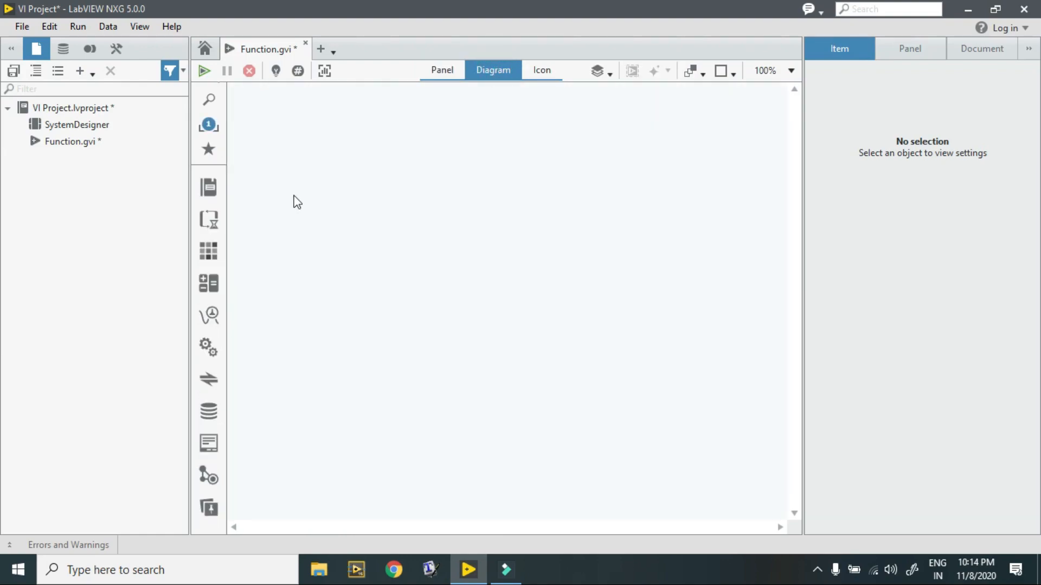
click(208, 250)
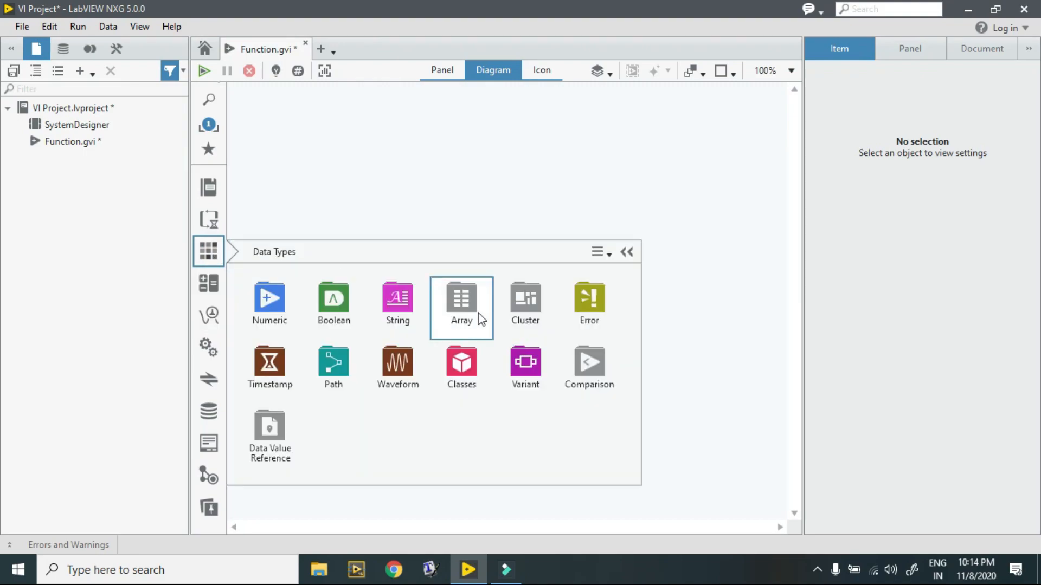
click(625, 251)
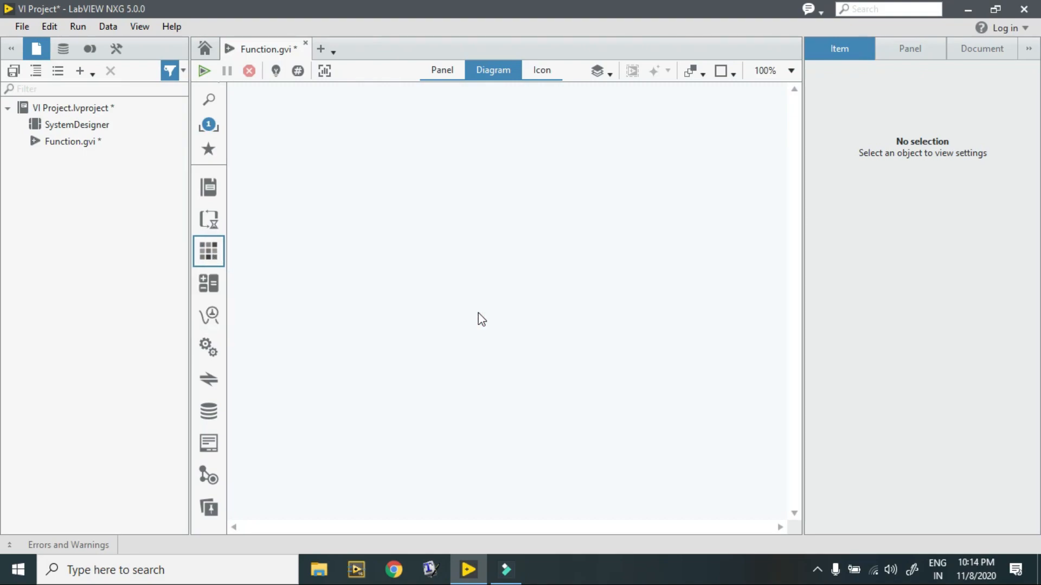
click(209, 250)
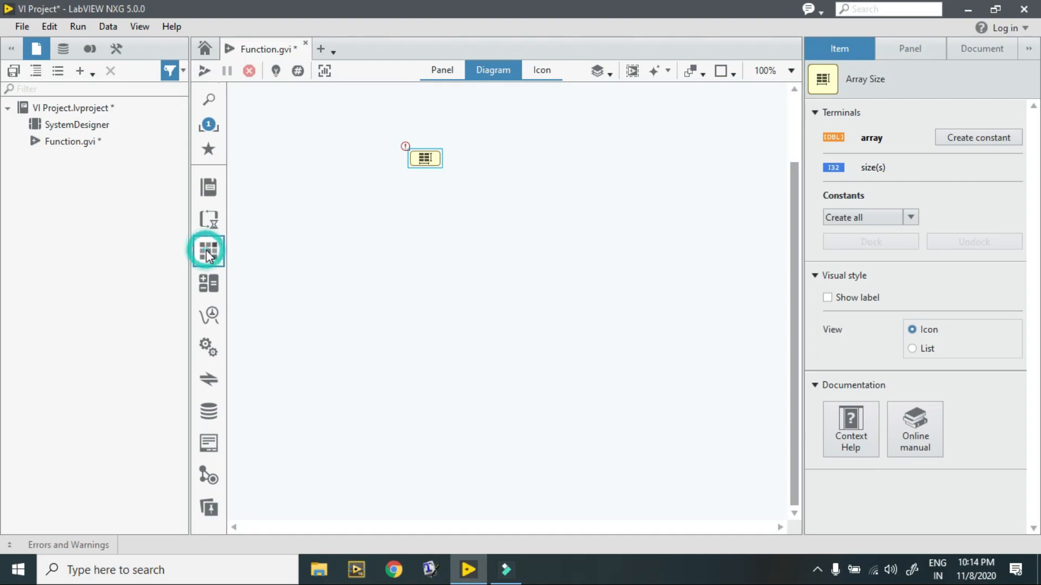
click(208, 251)
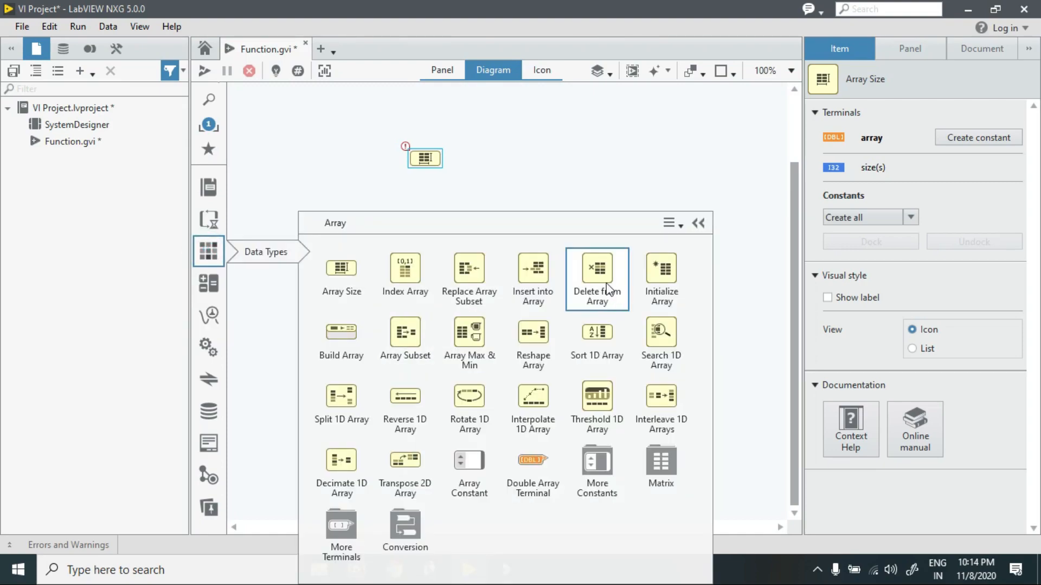
drag(597, 267, 581, 207)
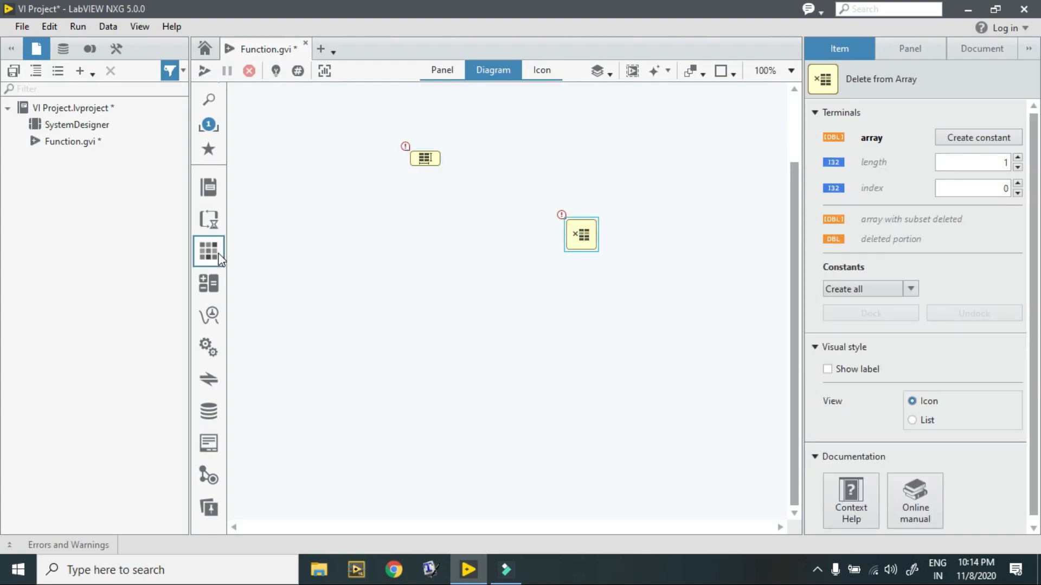
Place an Index Array node and choose a 2D numeric array input terminal to add.
click(208, 251)
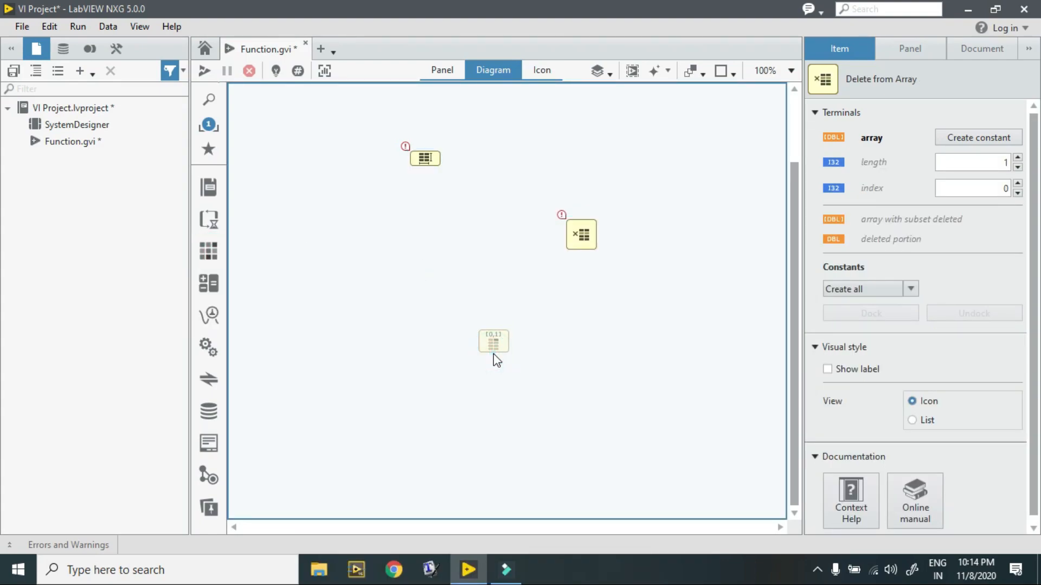
click(494, 342)
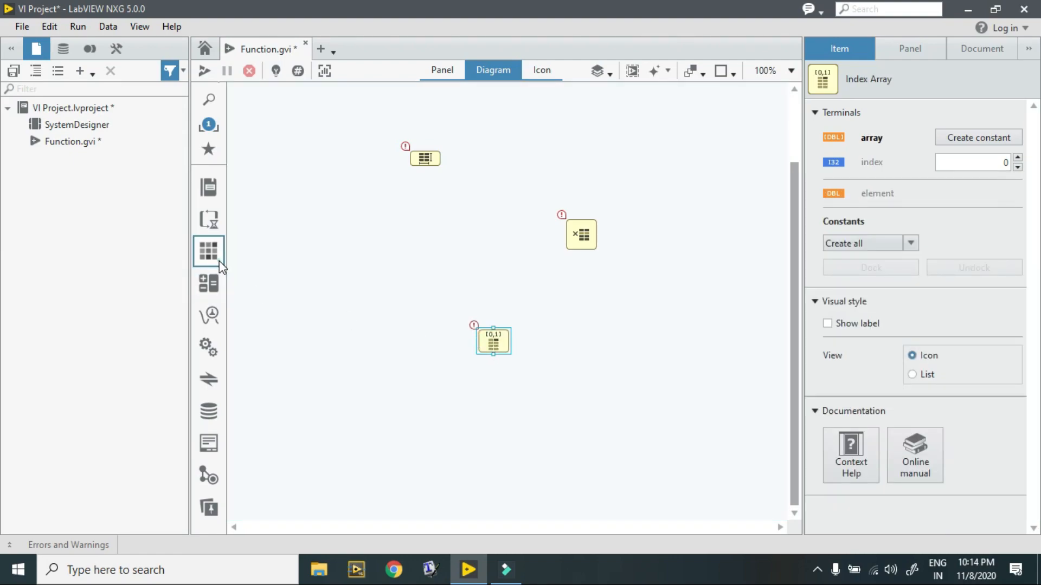
click(209, 251)
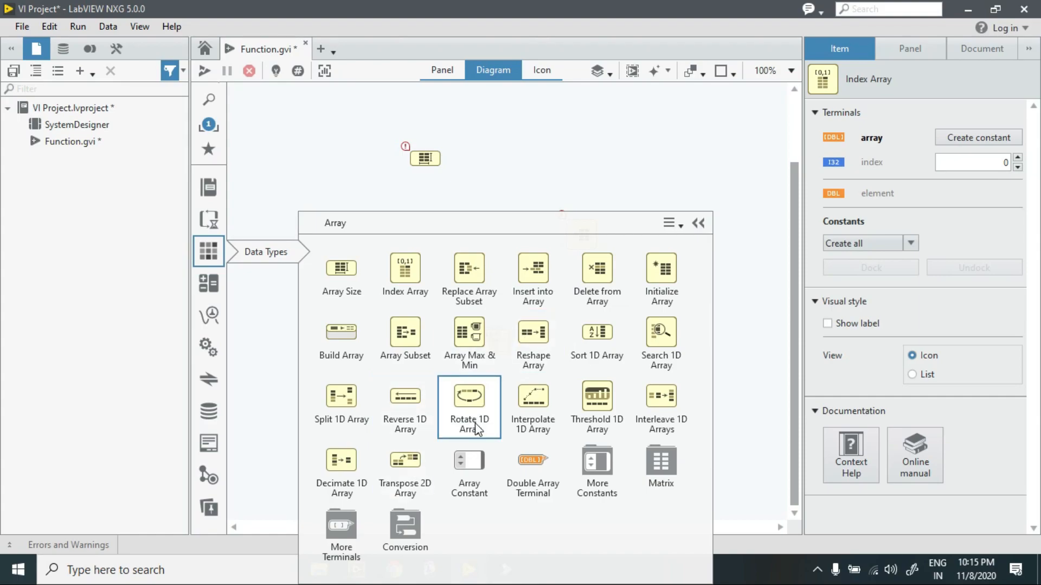
mouse_move(307, 523)
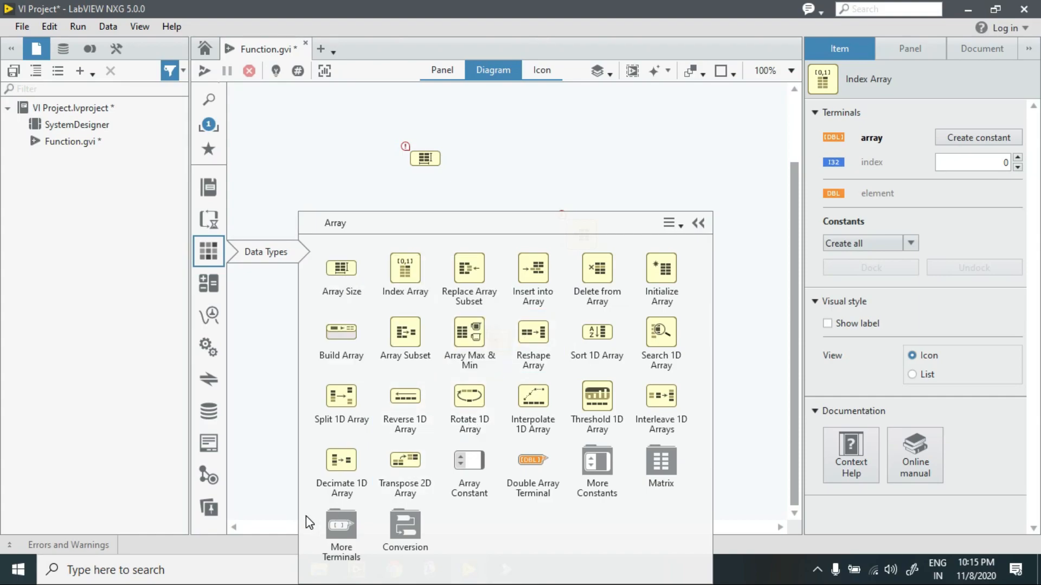
mouse_move(645, 187)
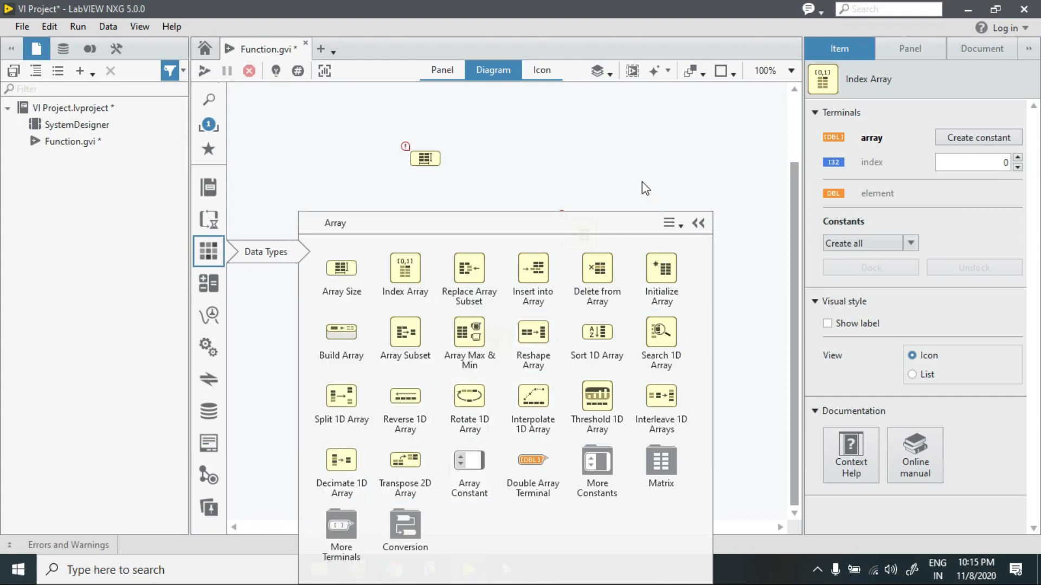
click(595, 268)
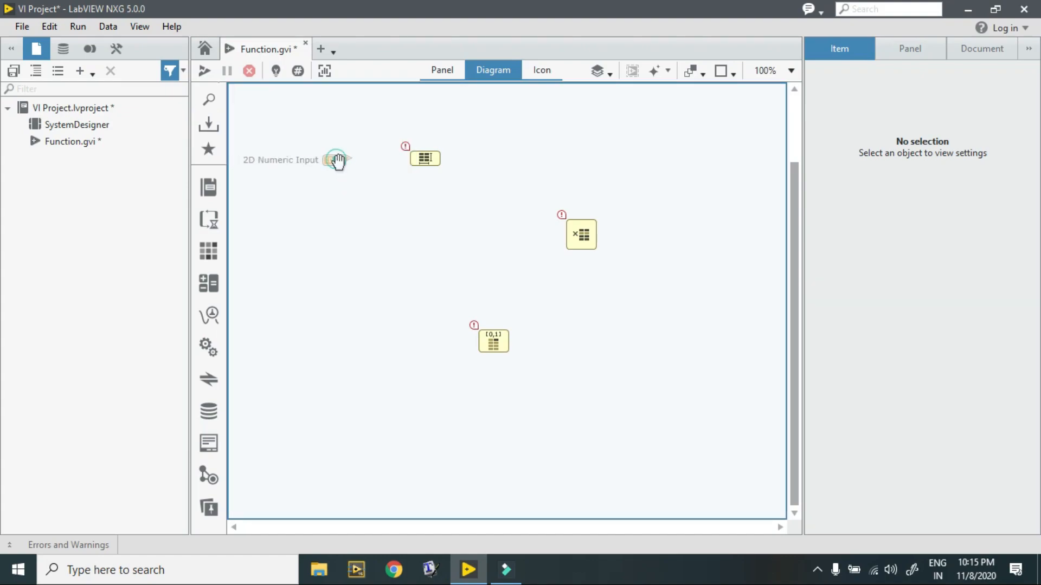
Drop the 2D Numeric Input terminal, wire it to Array Size and start a wire from its size output.
click(337, 160)
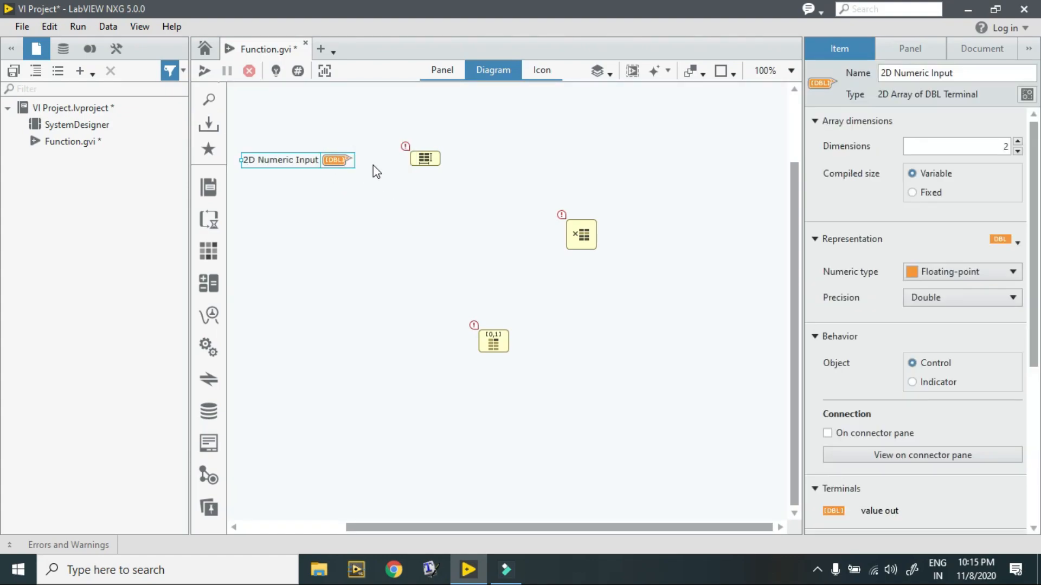
drag(353, 161, 419, 160)
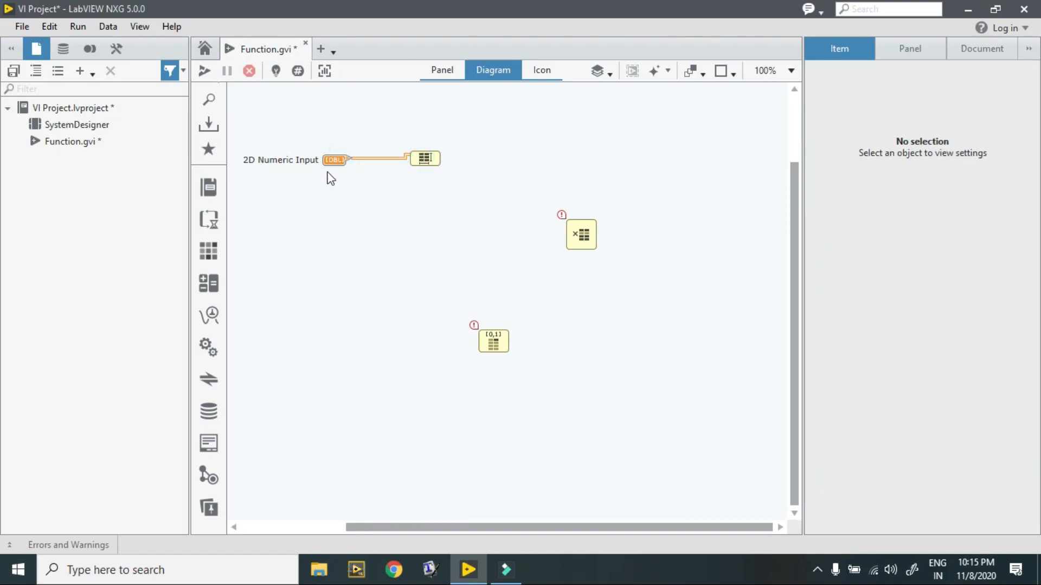
mouse_move(350, 180)
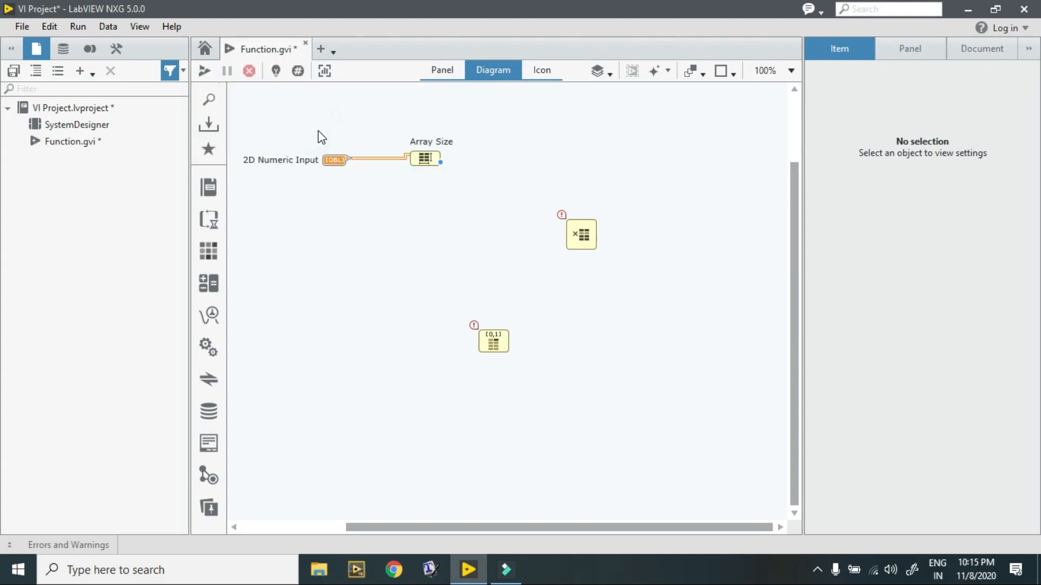
click(511, 163)
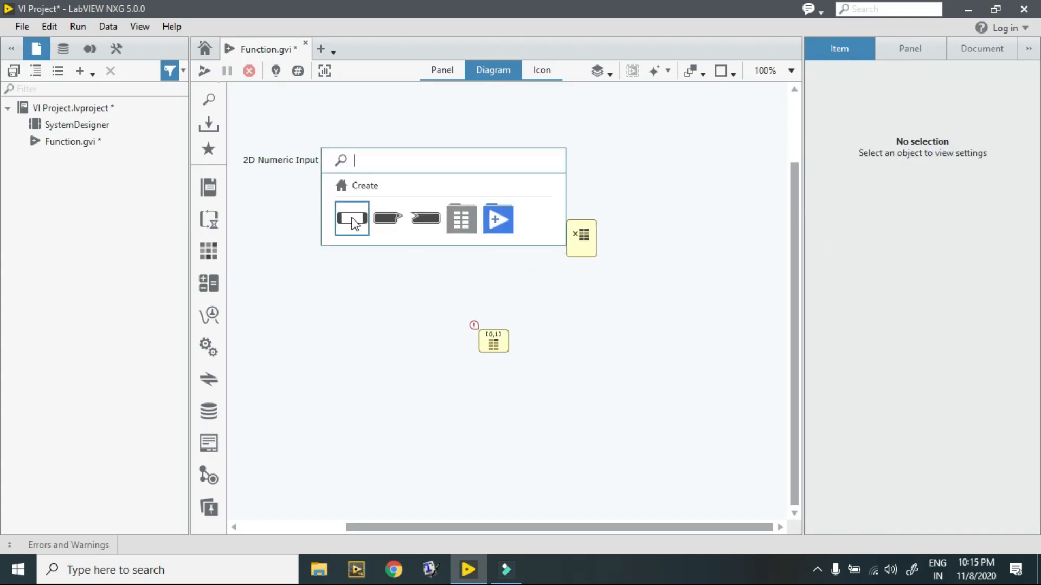
Create the size(s) indicator and row and column index constants for Index Array.
click(351, 219)
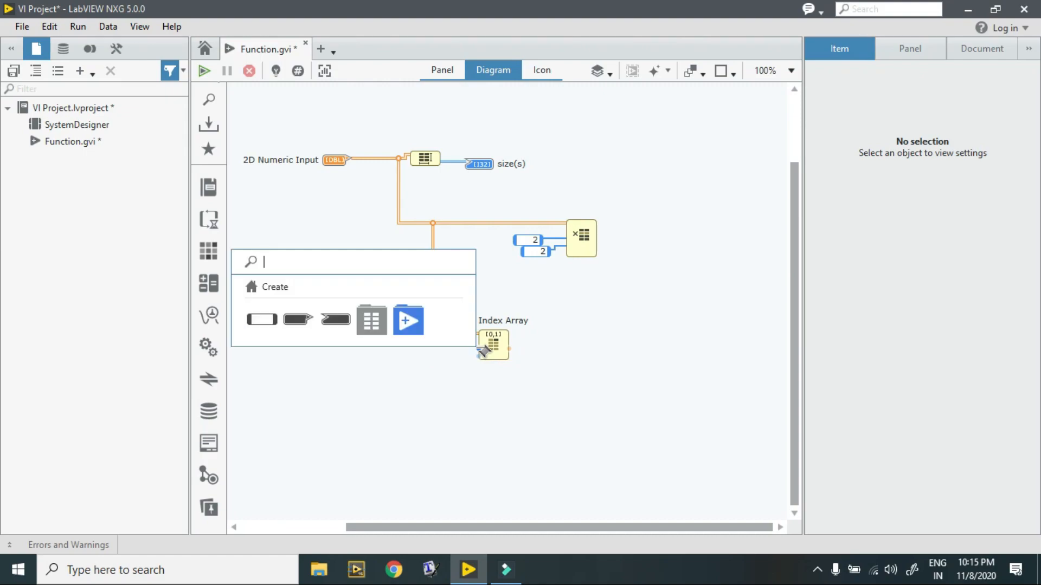
click(398, 370)
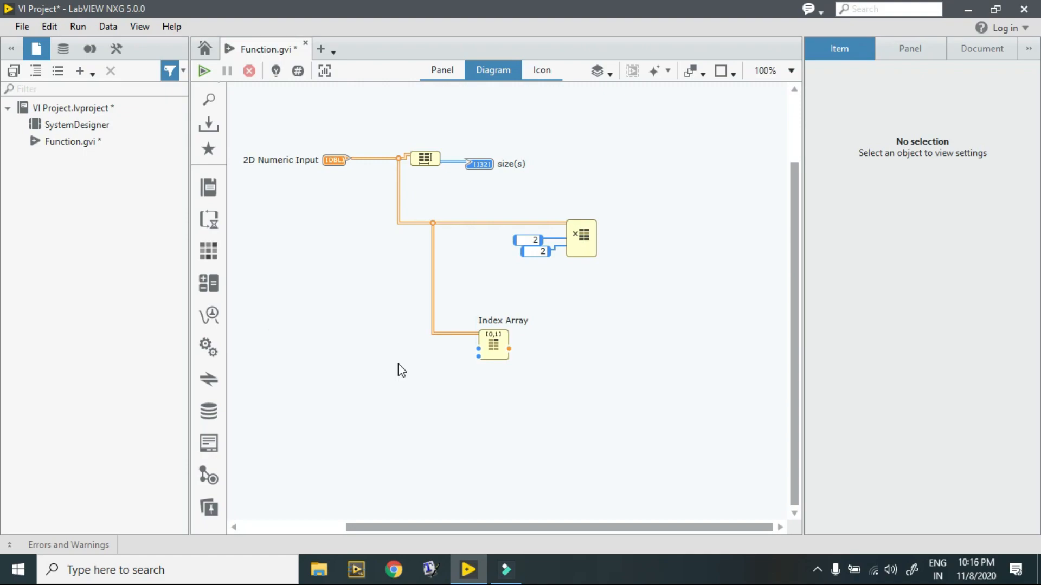
click(440, 351)
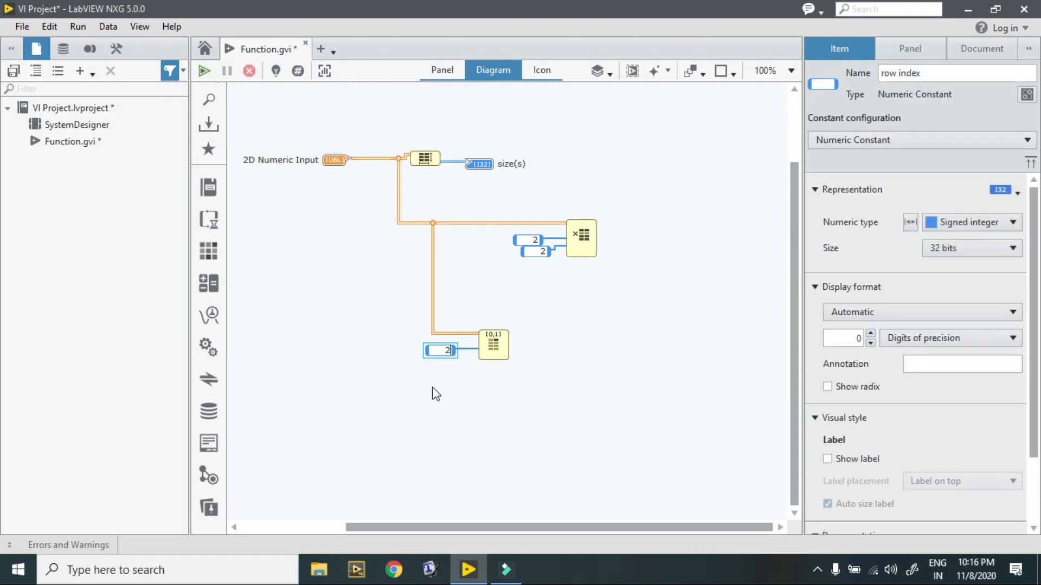
click(433, 394)
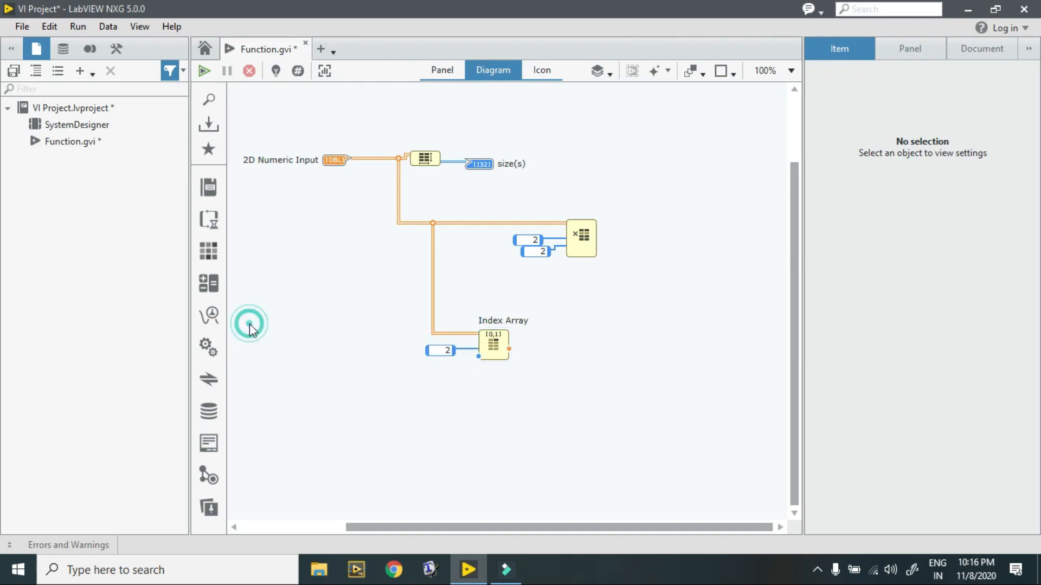
click(447, 361)
text(2)
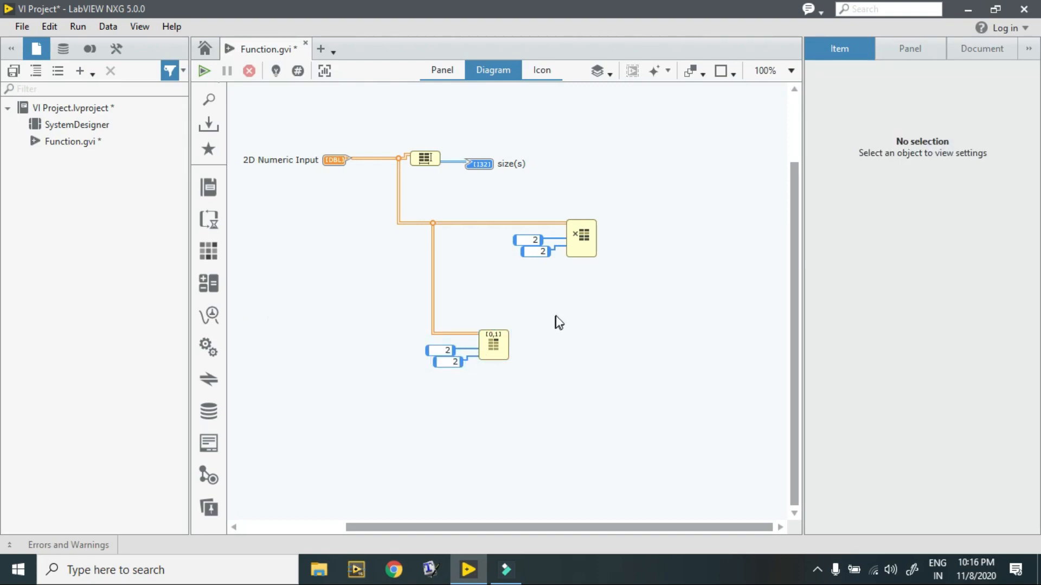
click(492, 343)
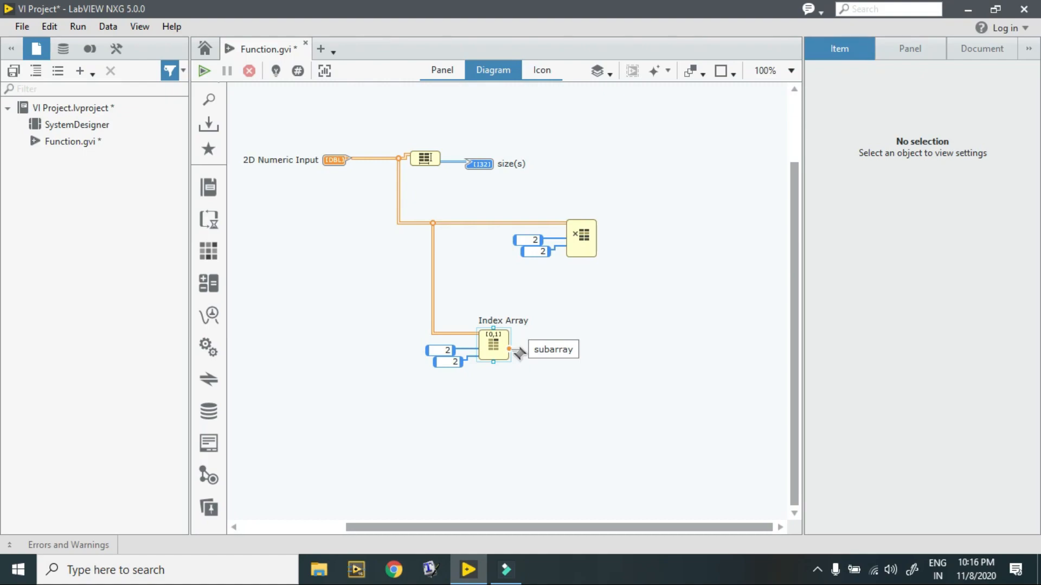
Create a subarray indicator on the Index Array element output.
right_click(492, 351)
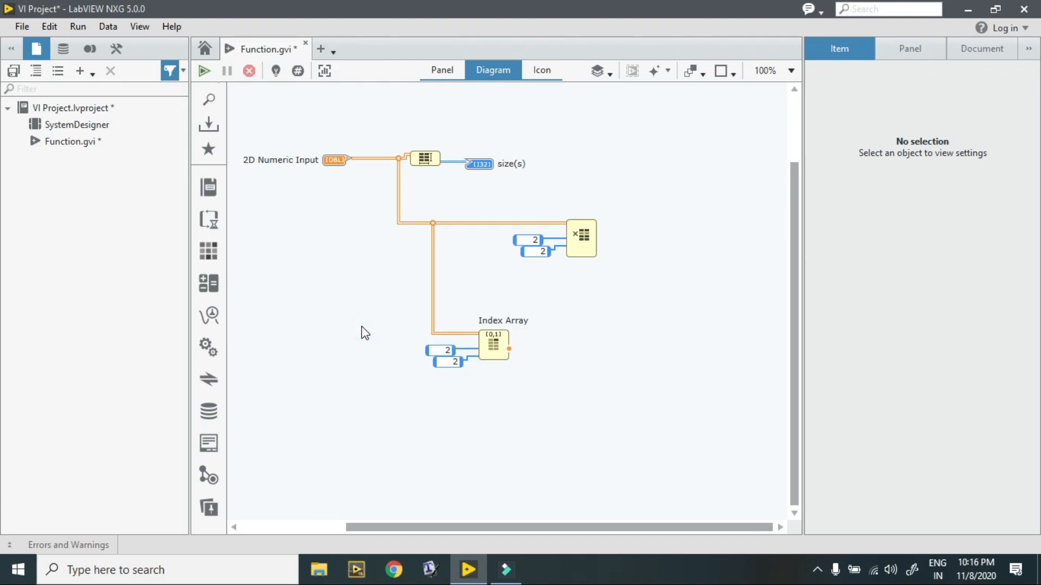
click(585, 350)
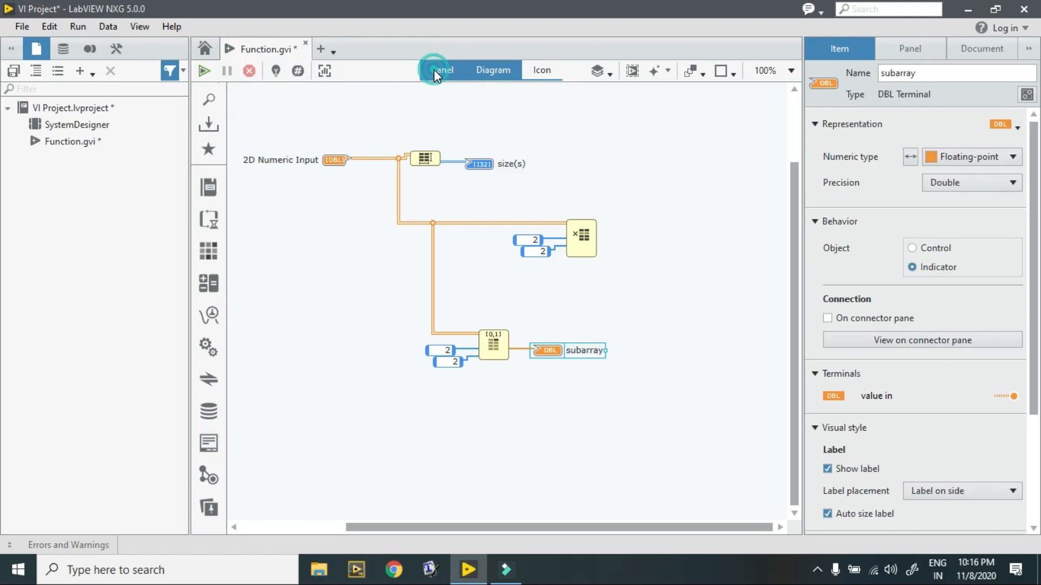
Drag the subarray indicator from Unplaced Items onto the panel below size(s).
click(442, 70)
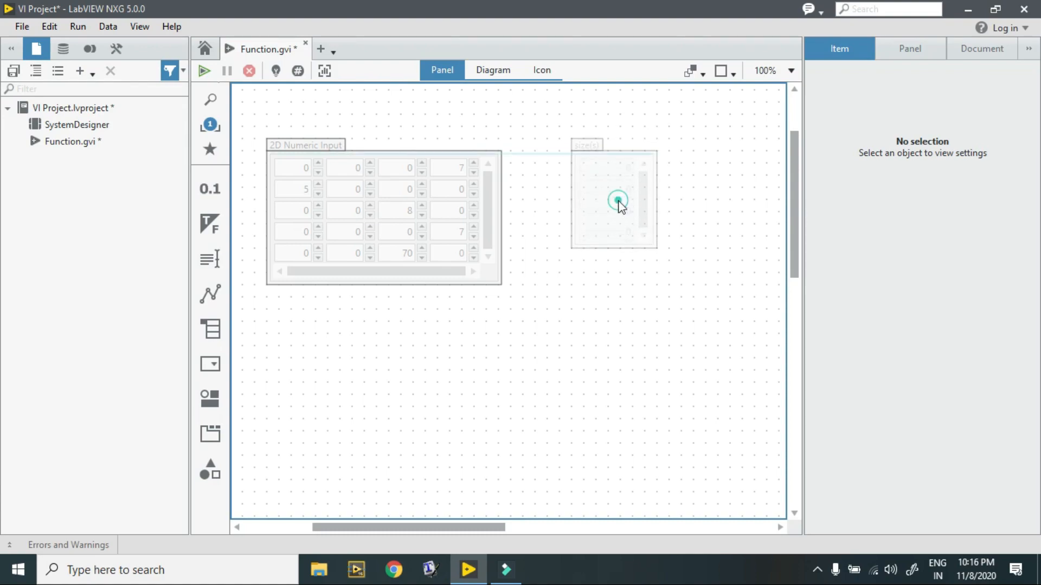
click(617, 200)
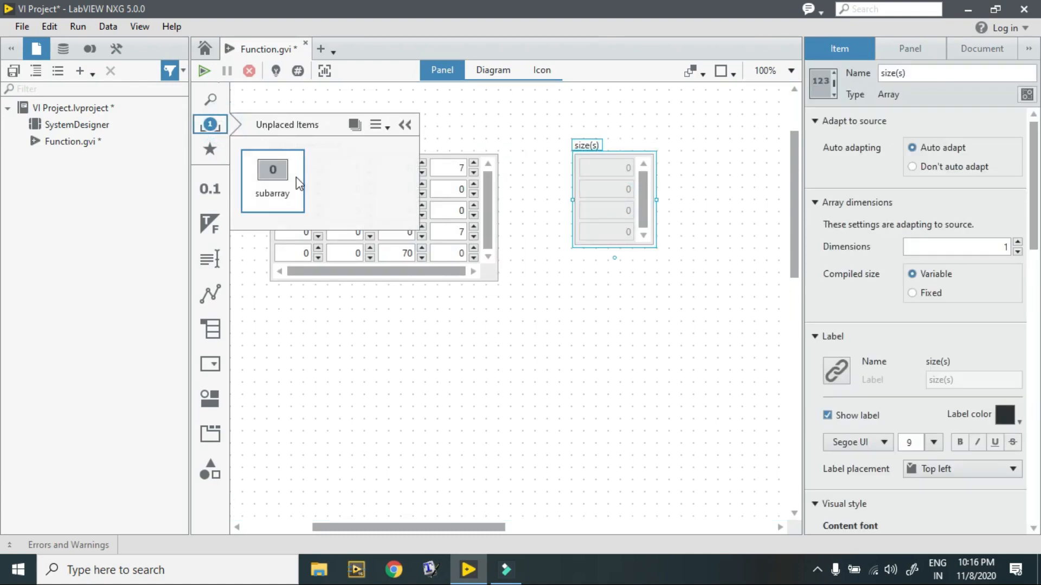
drag(272, 179, 601, 309)
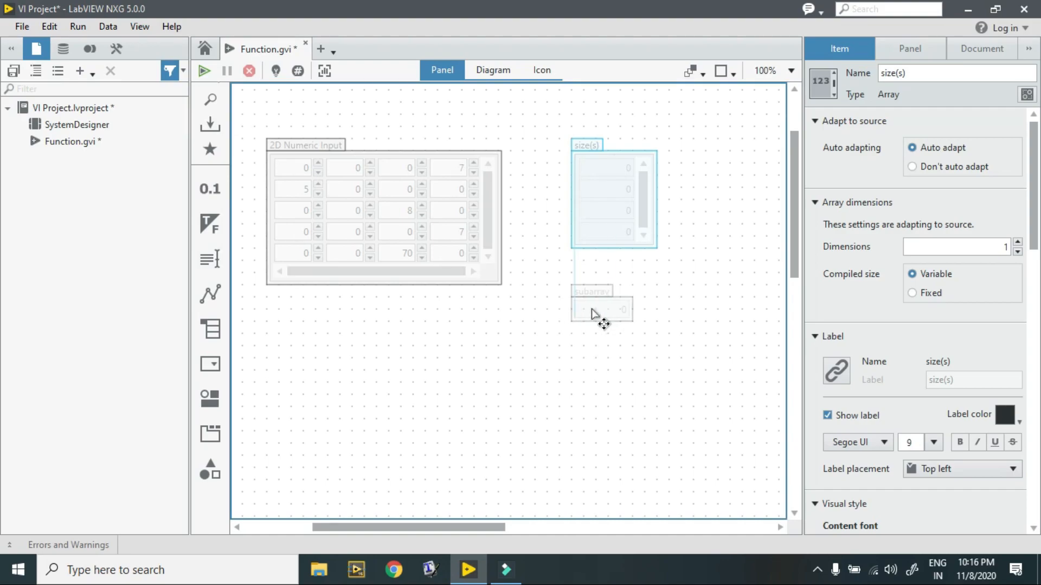
mouse_move(581, 377)
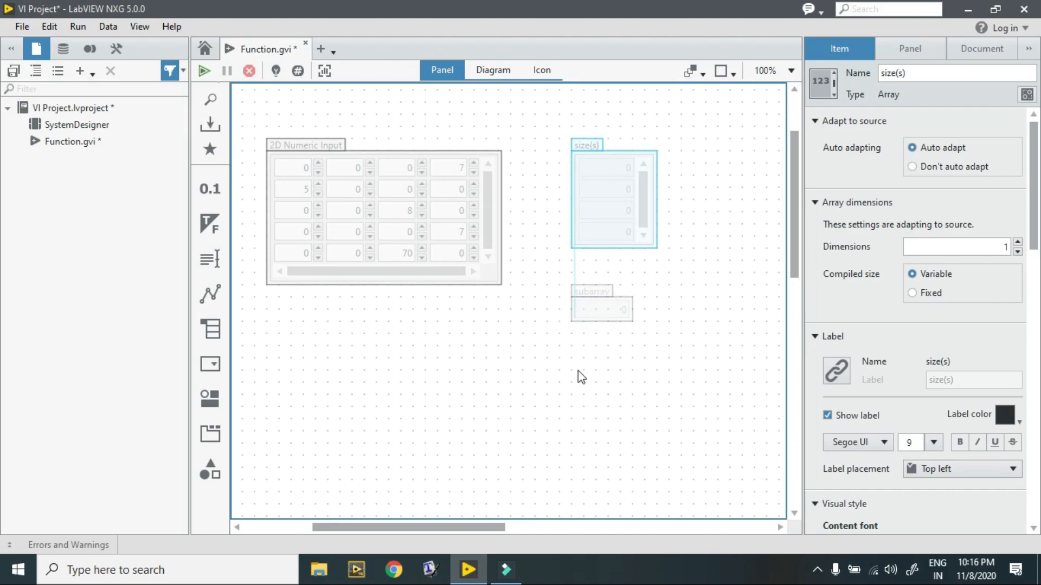
click(601, 309)
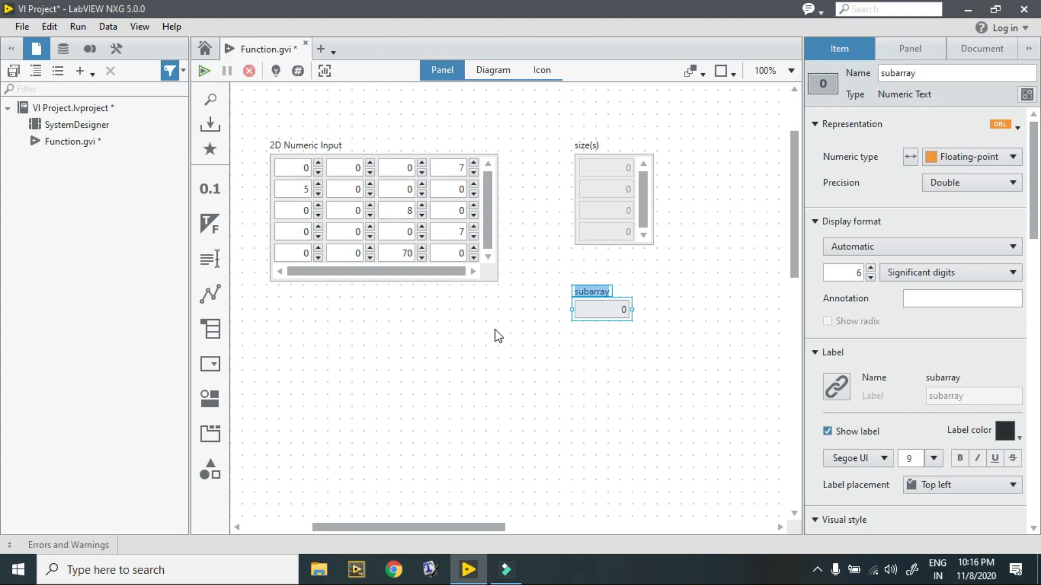
click(306, 167)
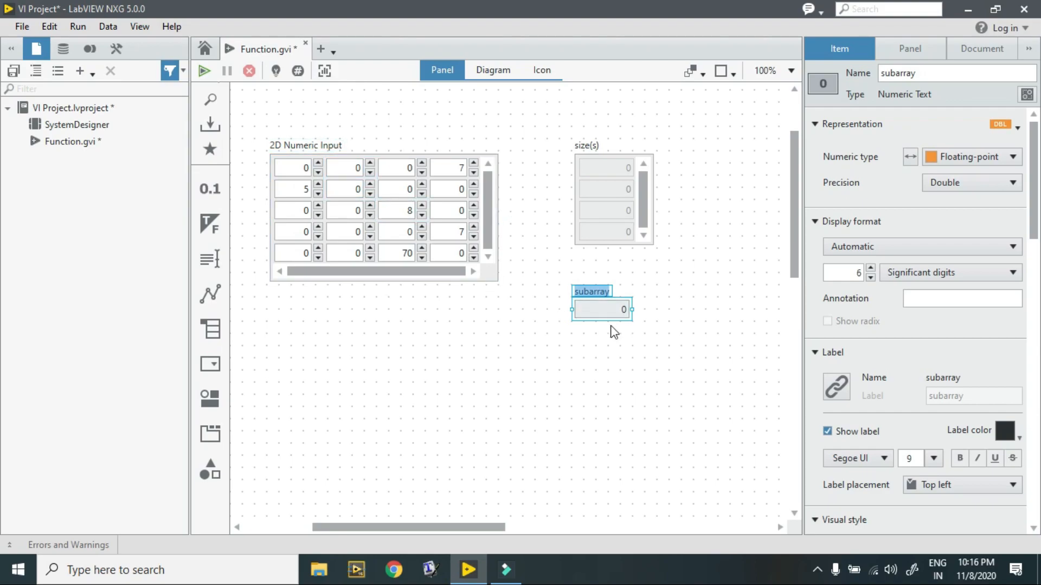
mouse_move(528, 377)
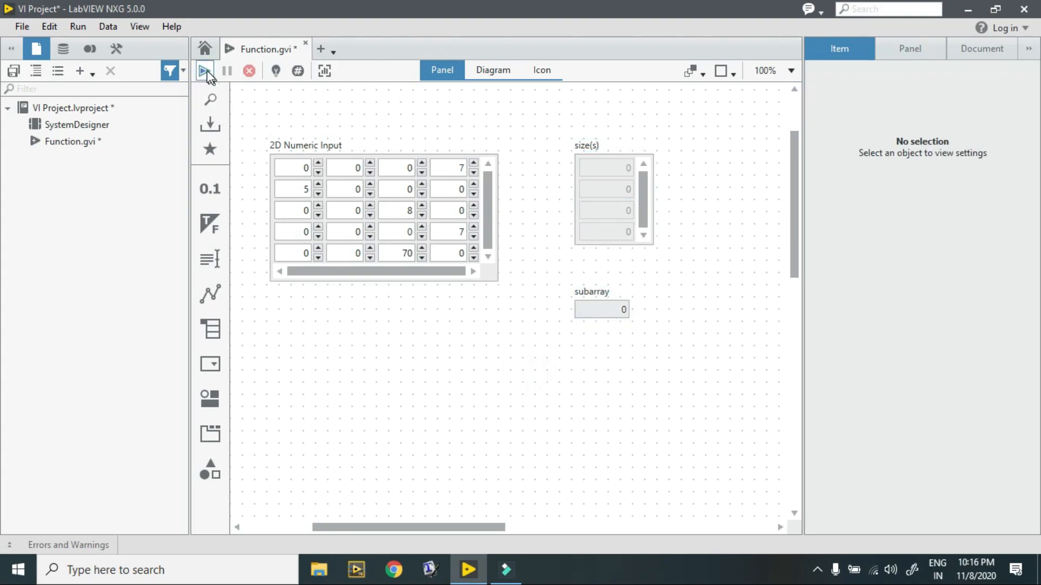
click(208, 72)
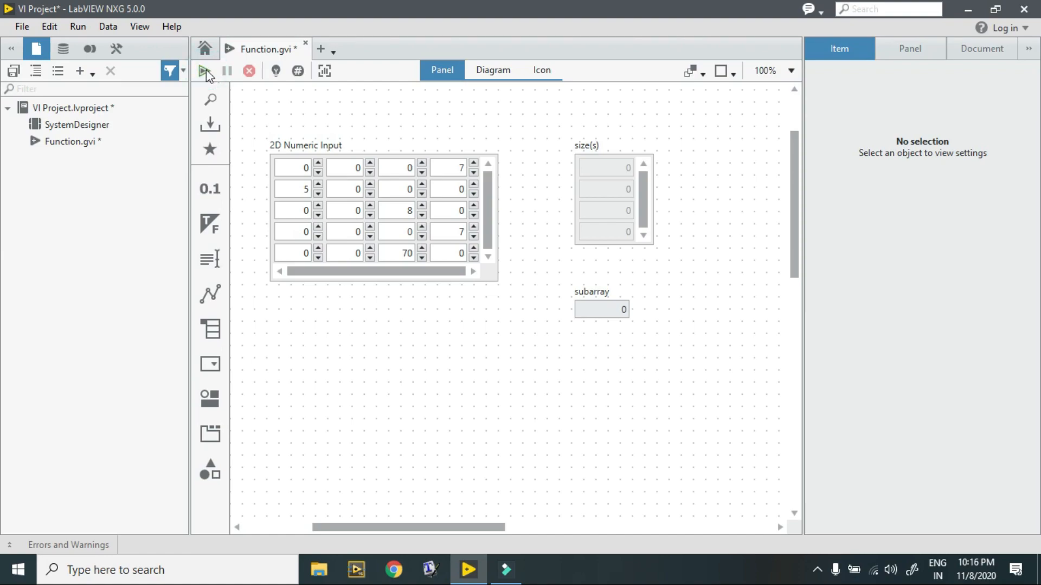
click(205, 70)
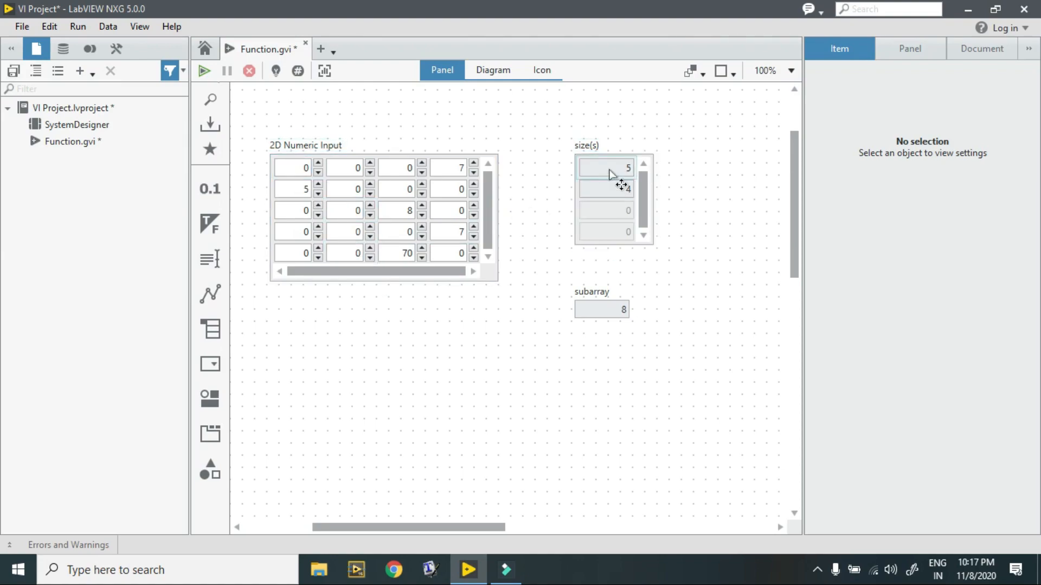
click(600, 309)
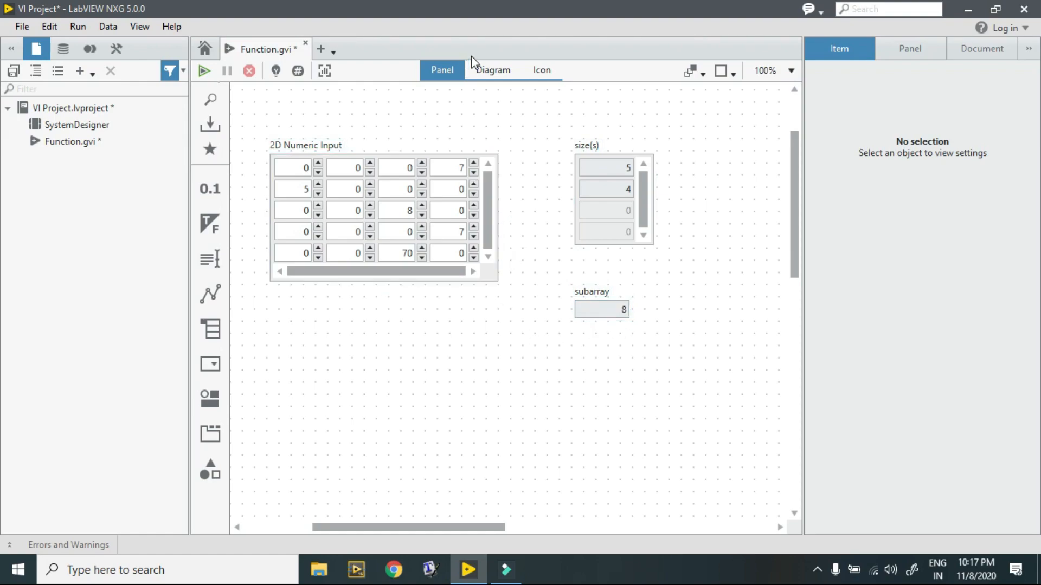
click(492, 69)
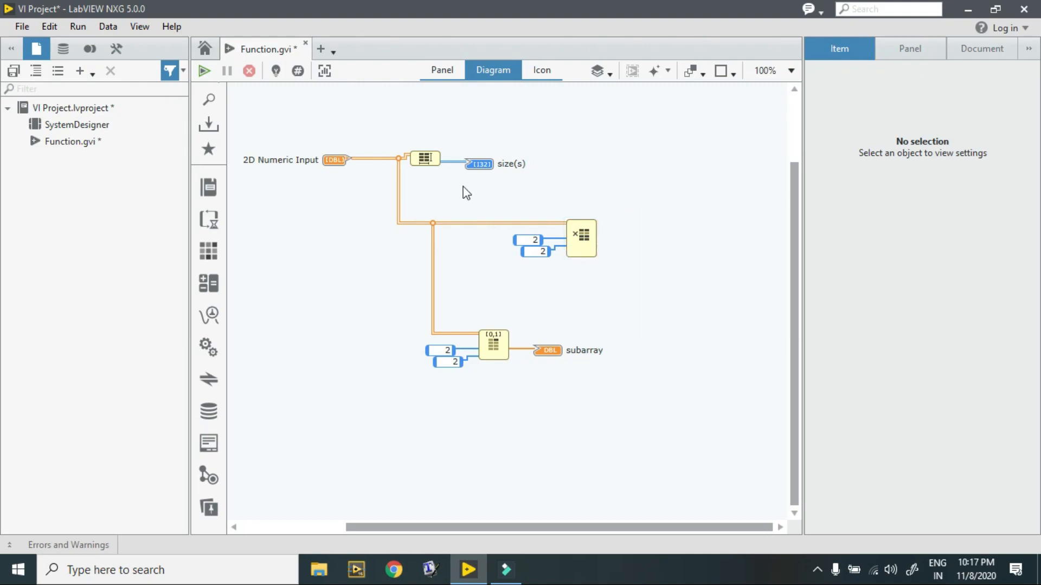
click(442, 69)
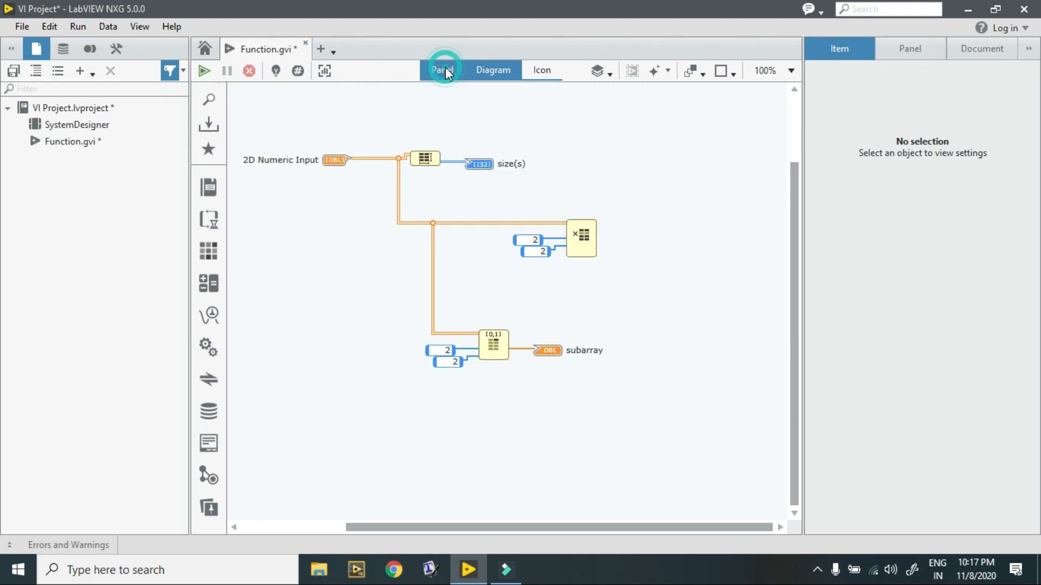
click(441, 69)
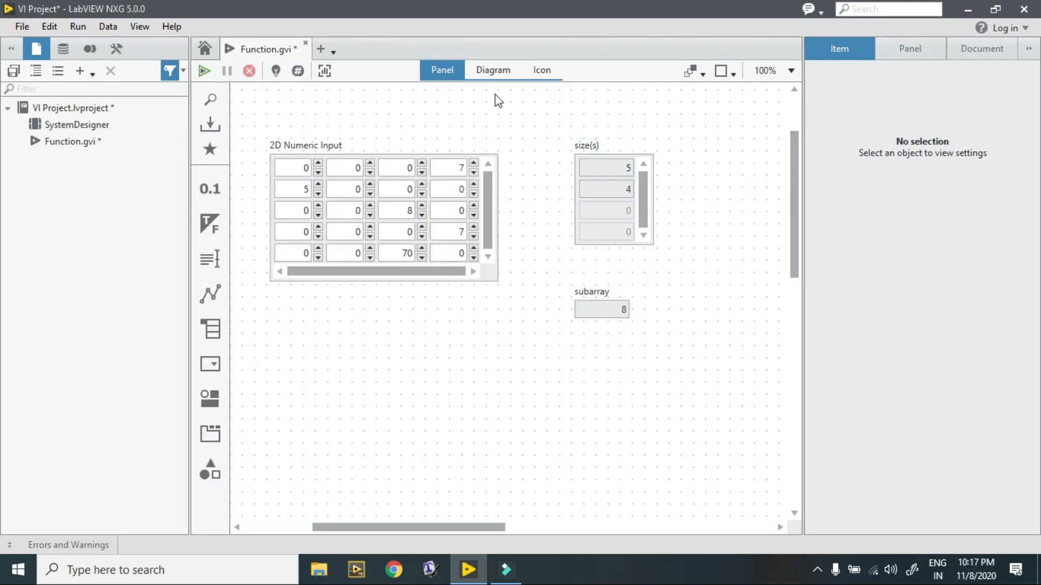
Create array with subset deleted and deleted portion indicators on the Delete From Array outputs.
click(492, 69)
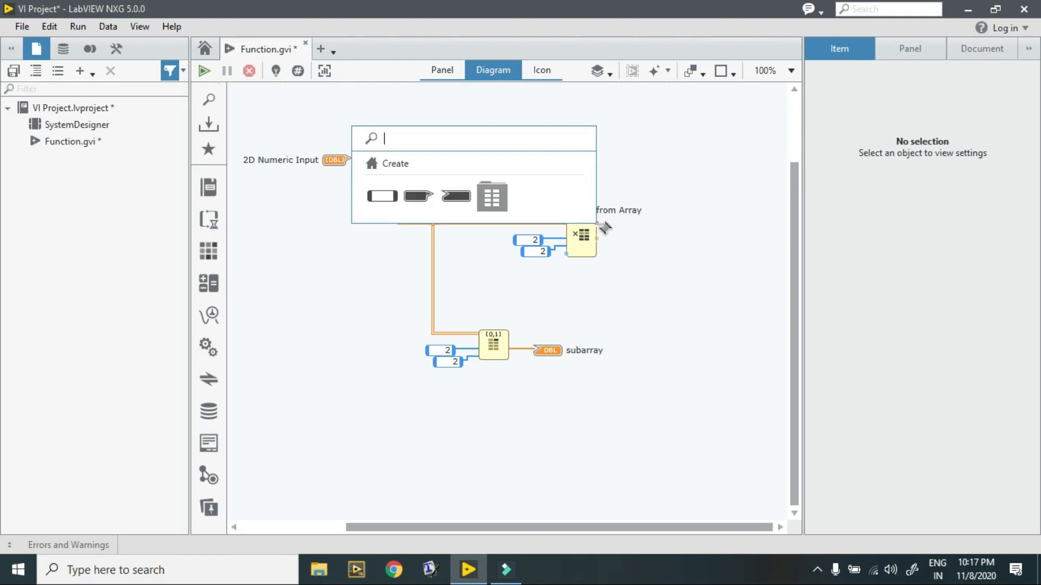
click(492, 195)
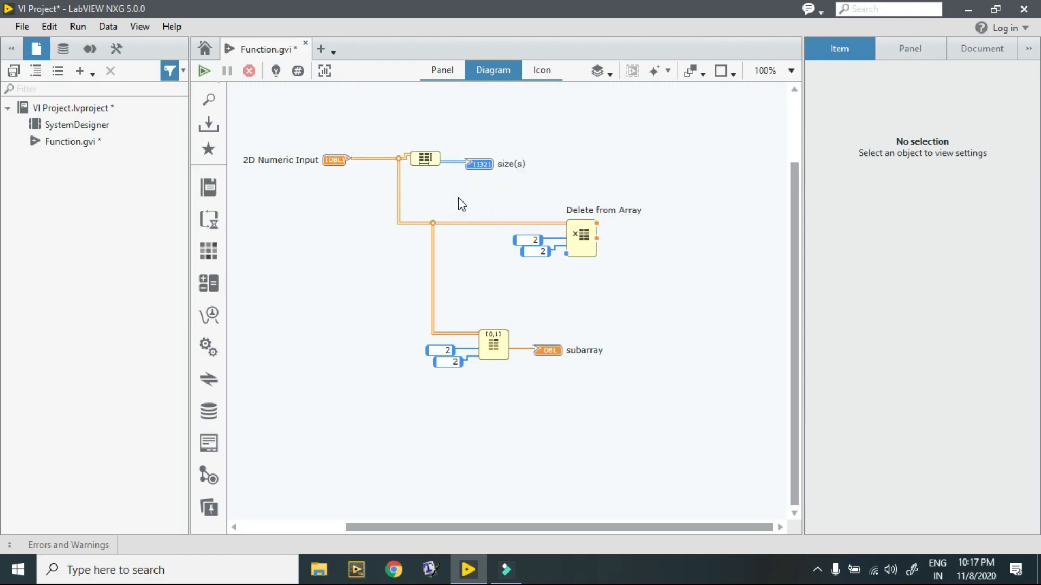
click(707, 224)
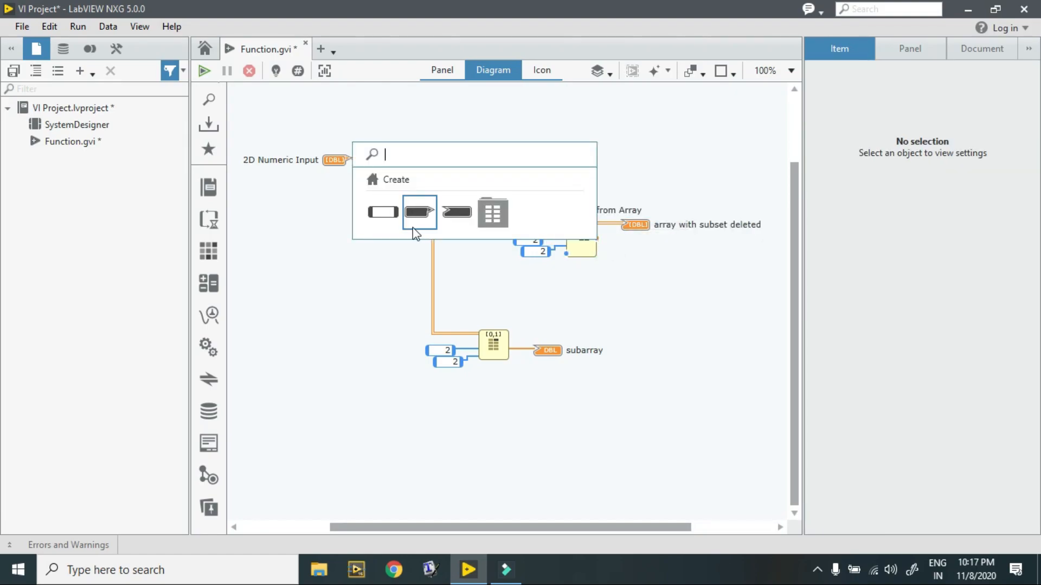
click(418, 211)
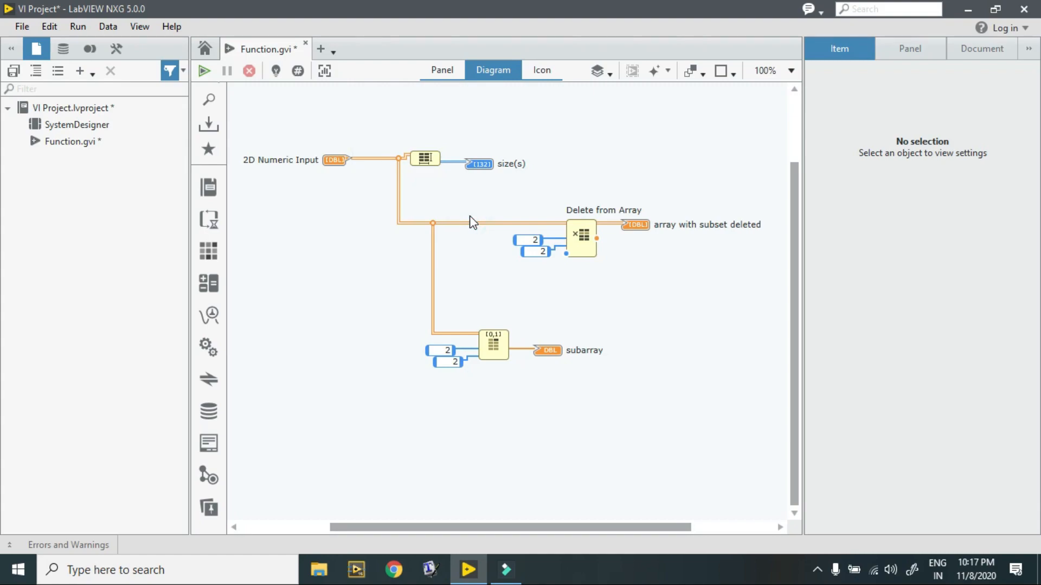
click(685, 240)
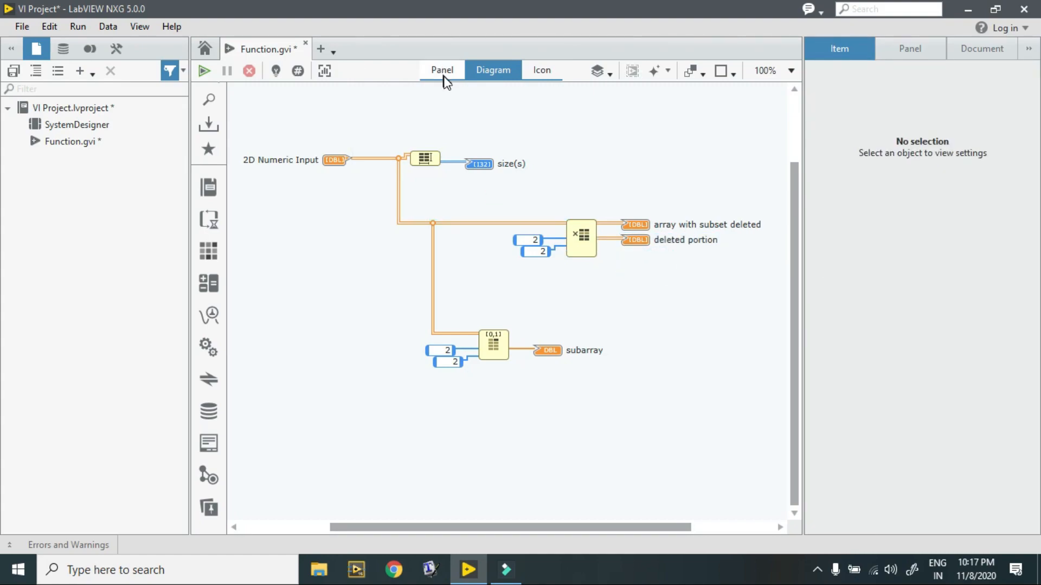
click(442, 69)
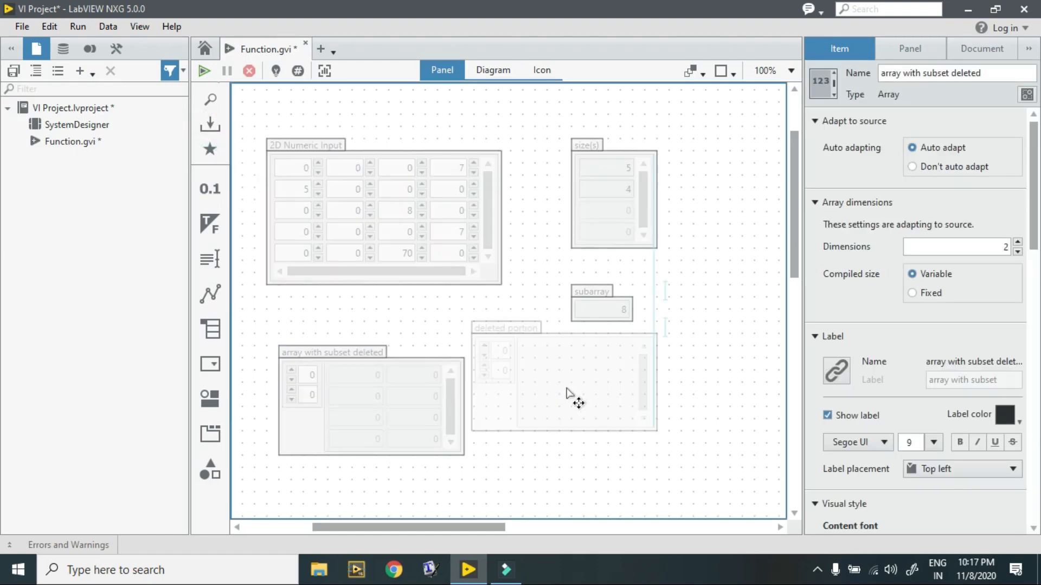
Drop the new indicators below the input array and run the VI to fill them with results.
click(724, 284)
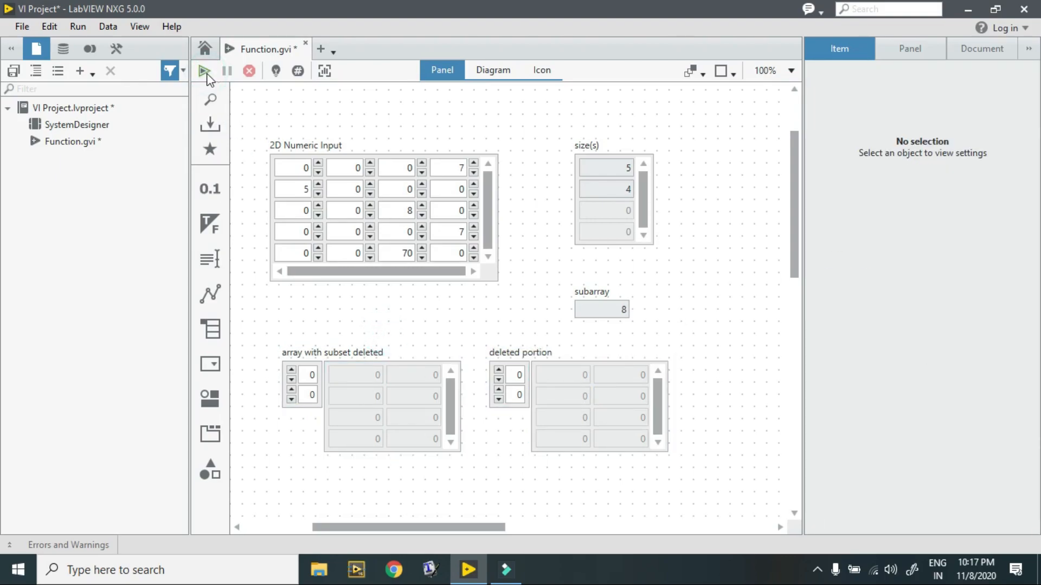
click(205, 70)
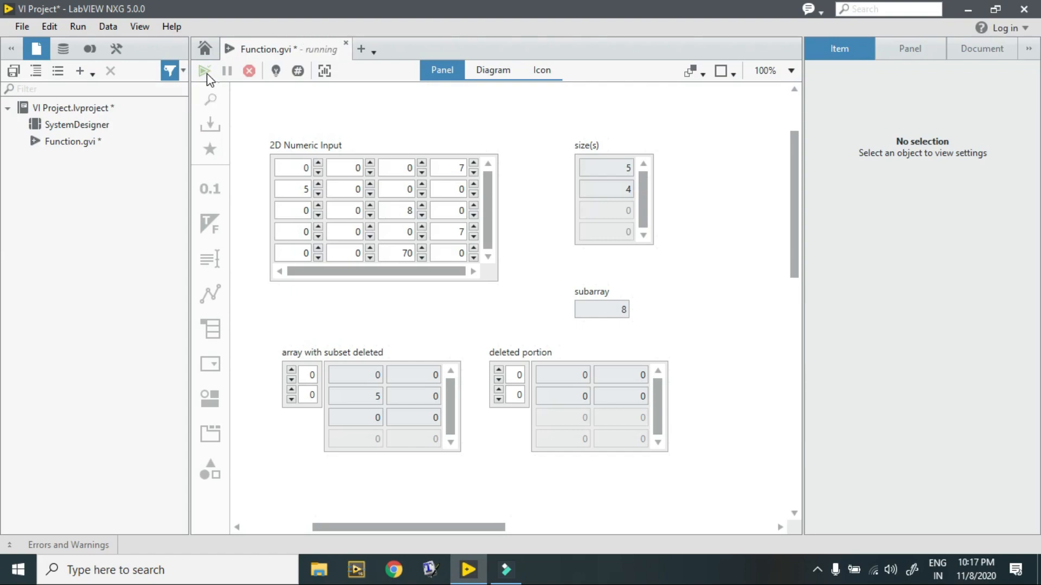
click(205, 70)
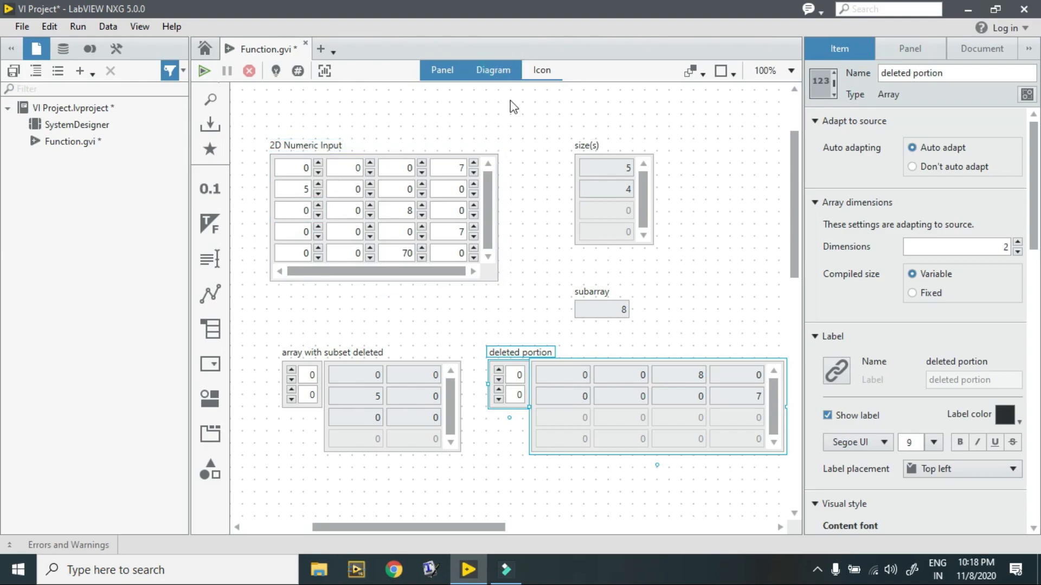
click(492, 69)
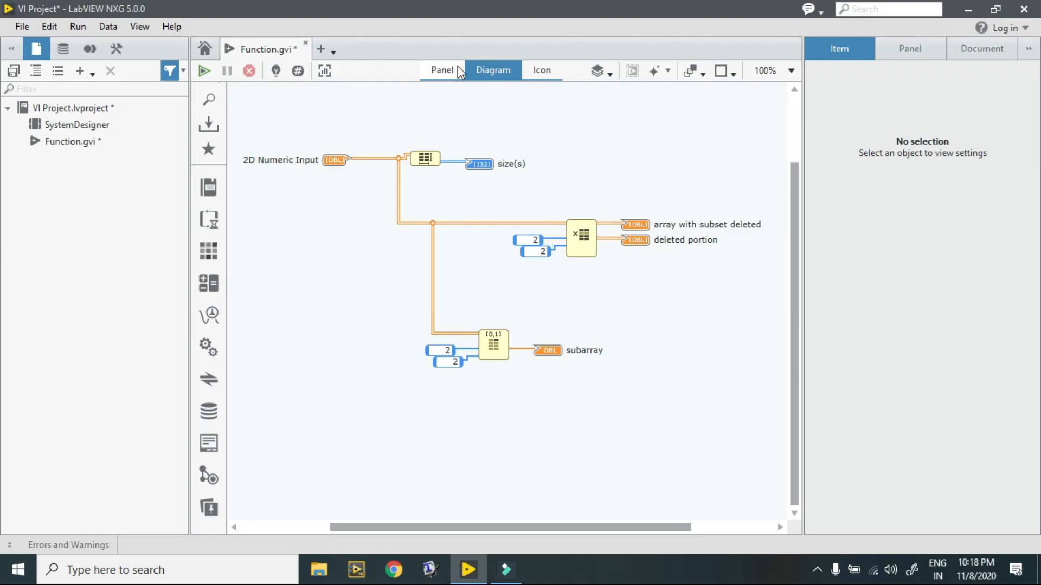
Move deleted portion up beside subarray and reposition the array with subset deleted indicator.
click(442, 69)
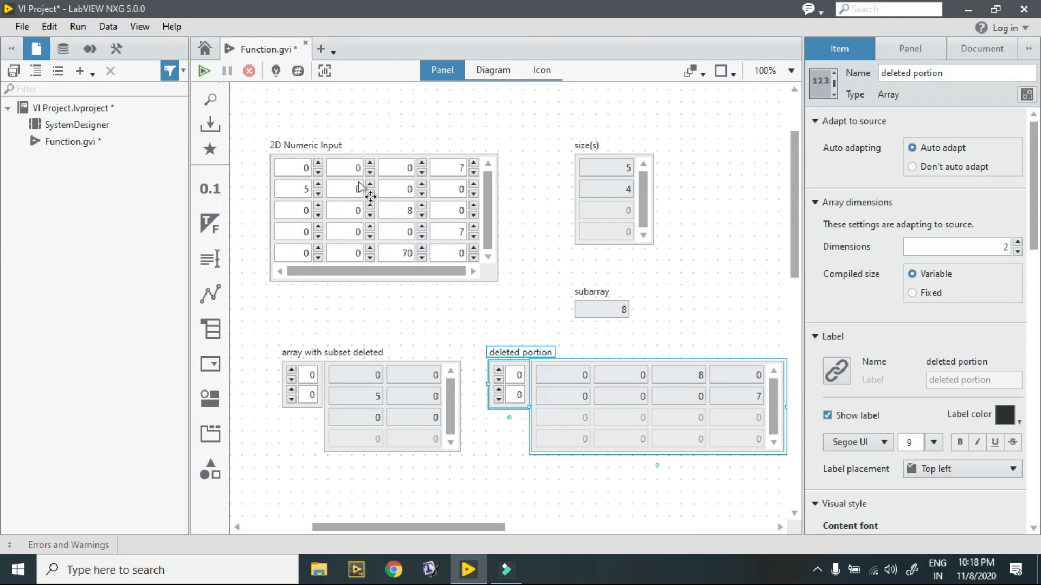
click(305, 211)
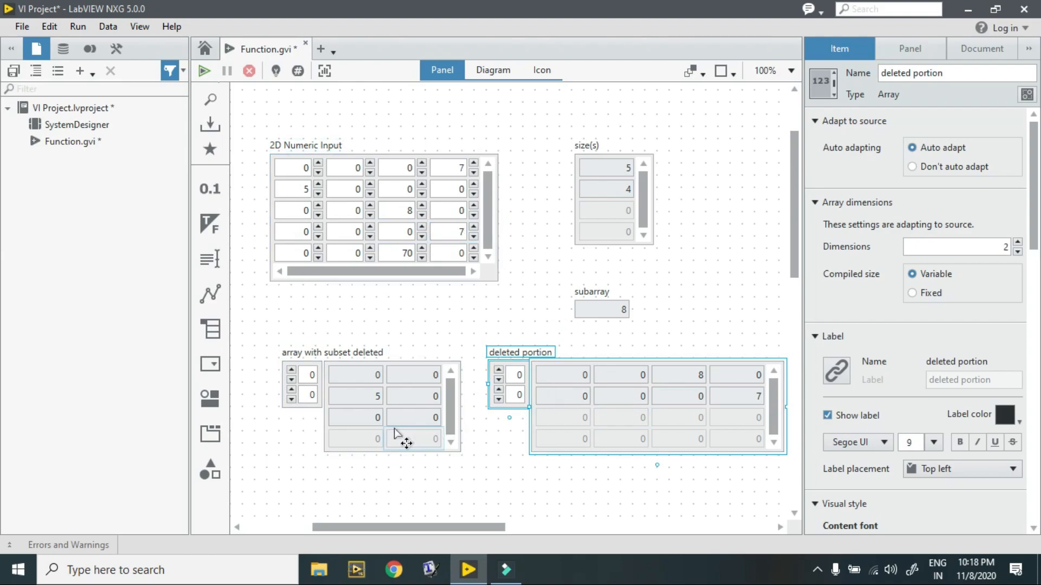
mouse_move(588, 371)
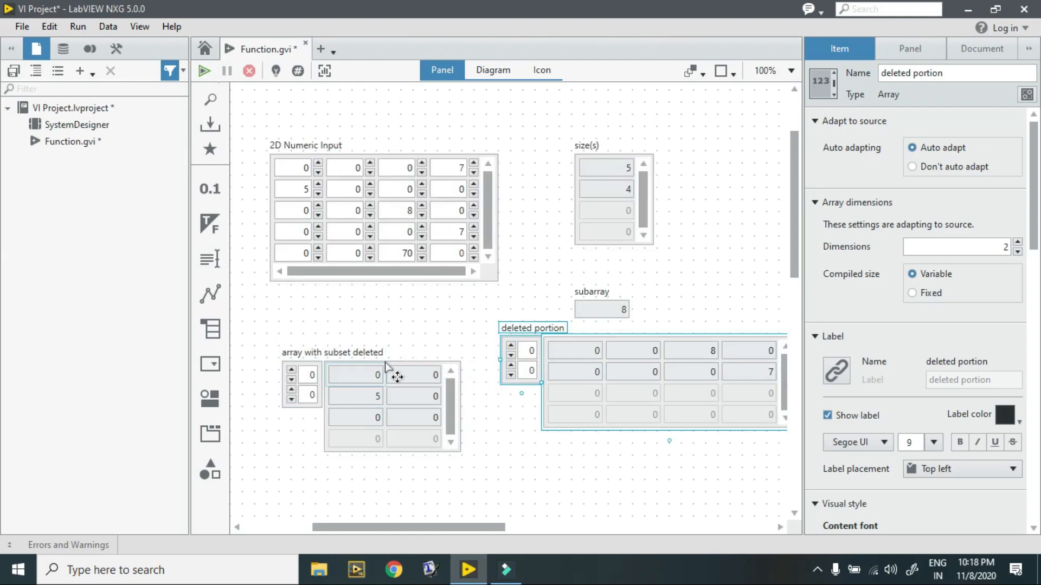
click(356, 375)
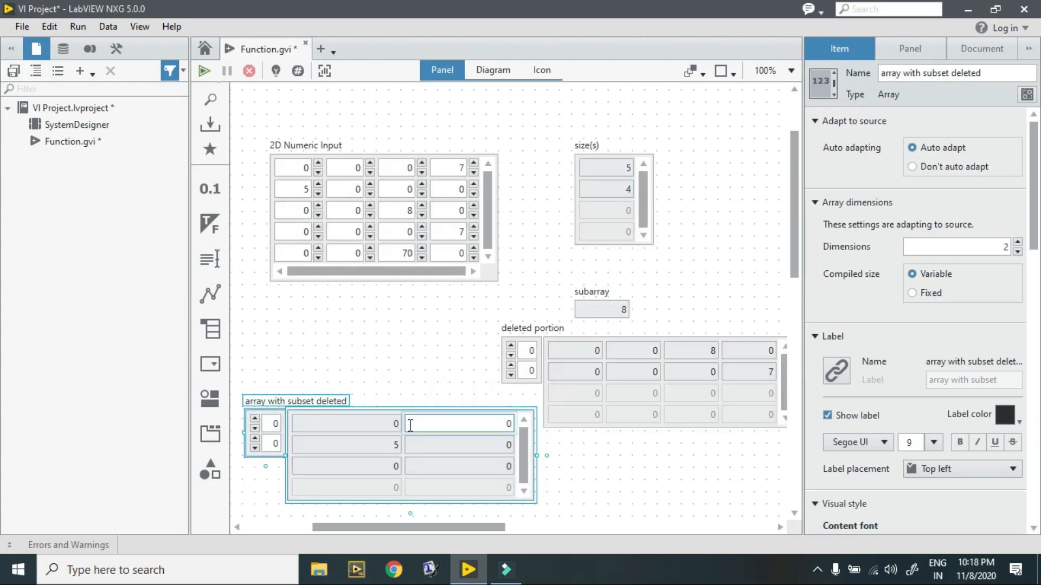
mouse_move(538, 457)
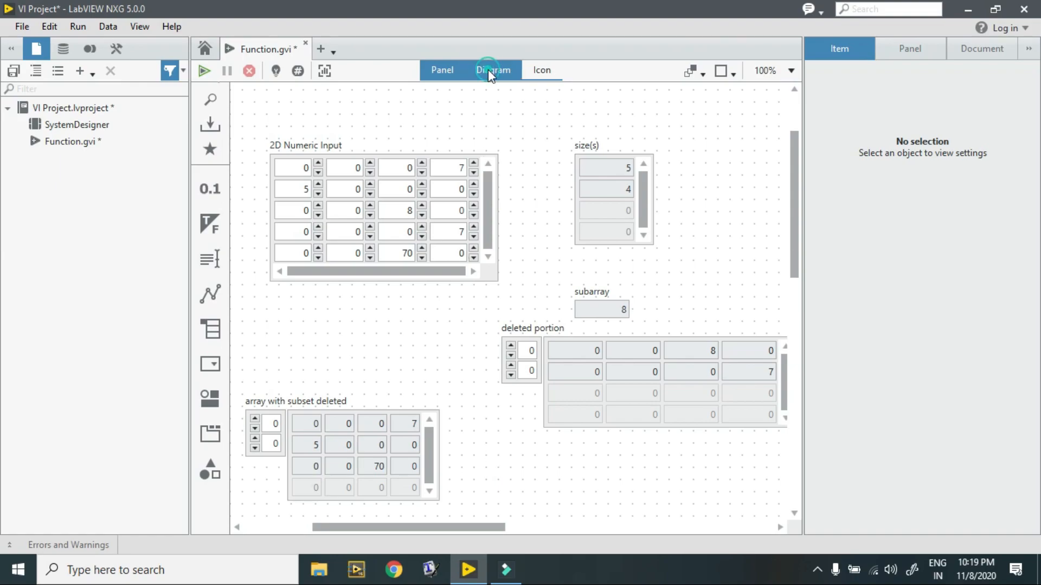
Move the size(s) terminal right on the diagram and inspect its wire.
click(492, 70)
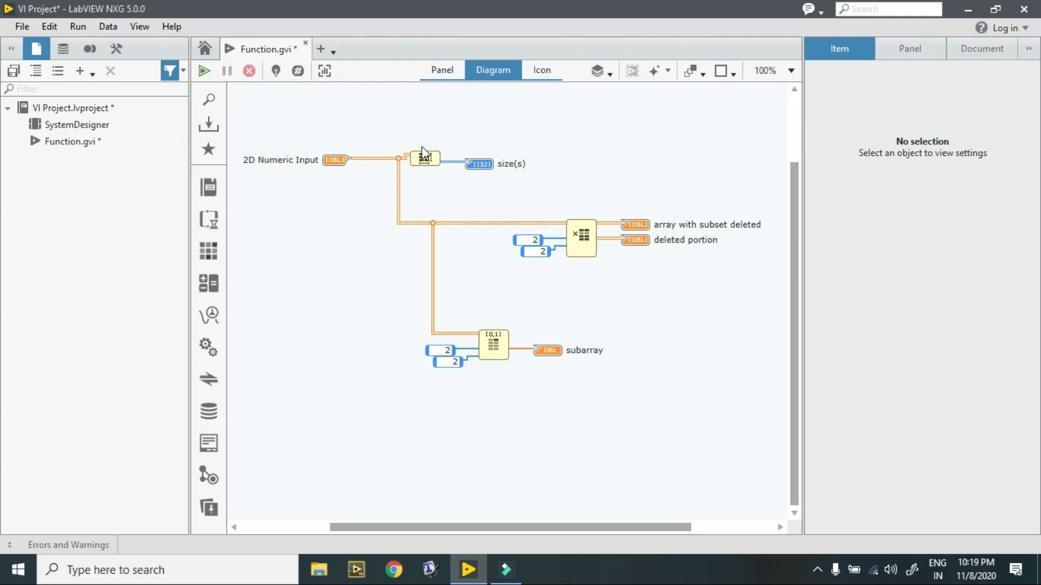
mouse_move(378, 166)
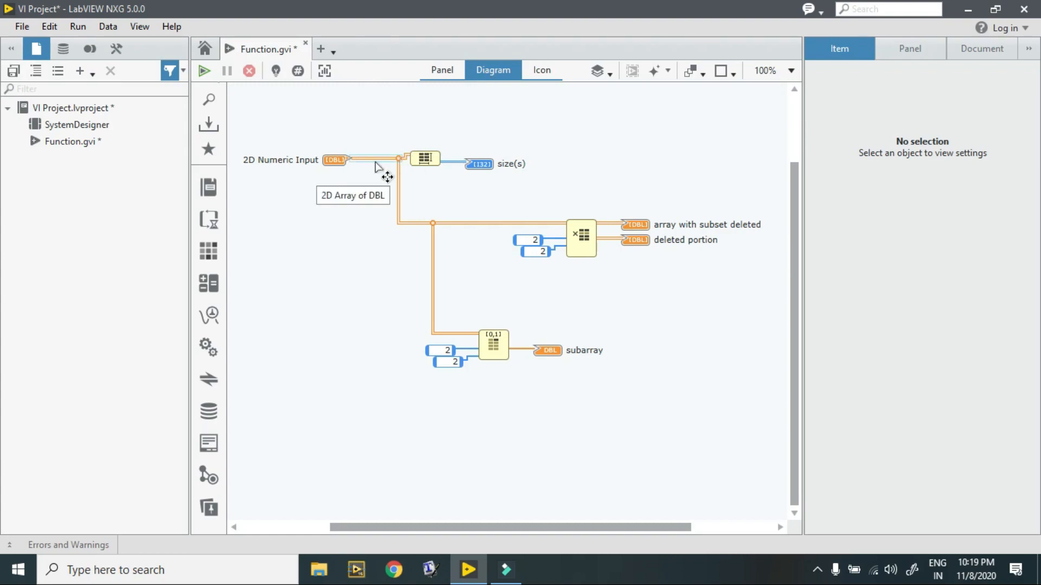
mouse_move(432, 165)
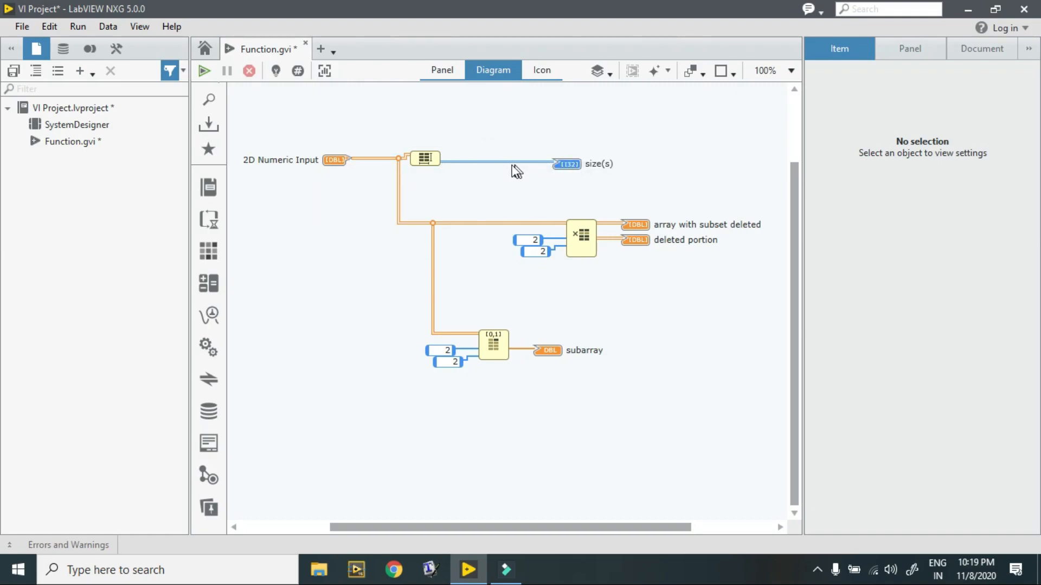
click(567, 164)
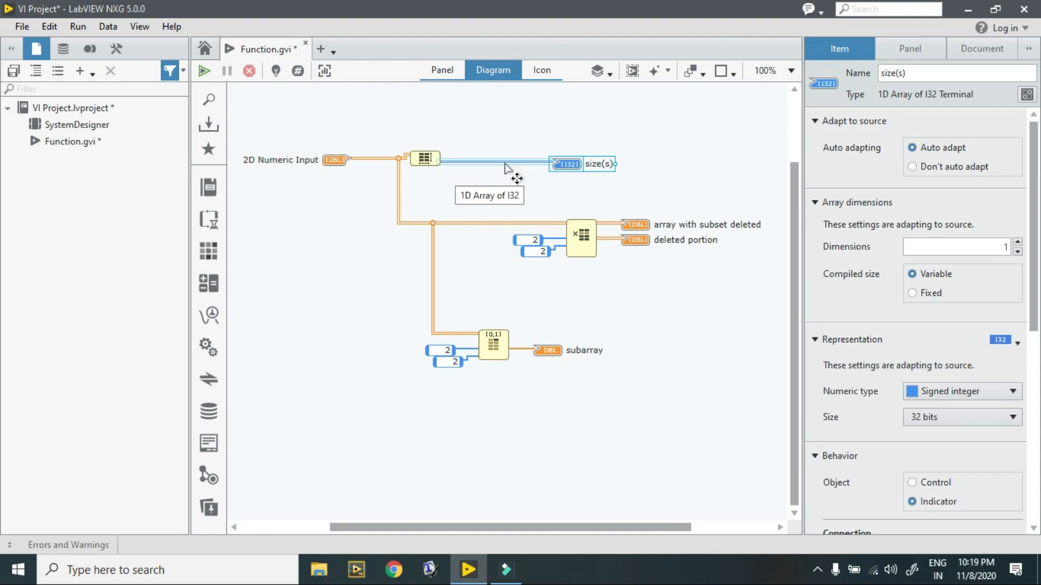
mouse_move(524, 175)
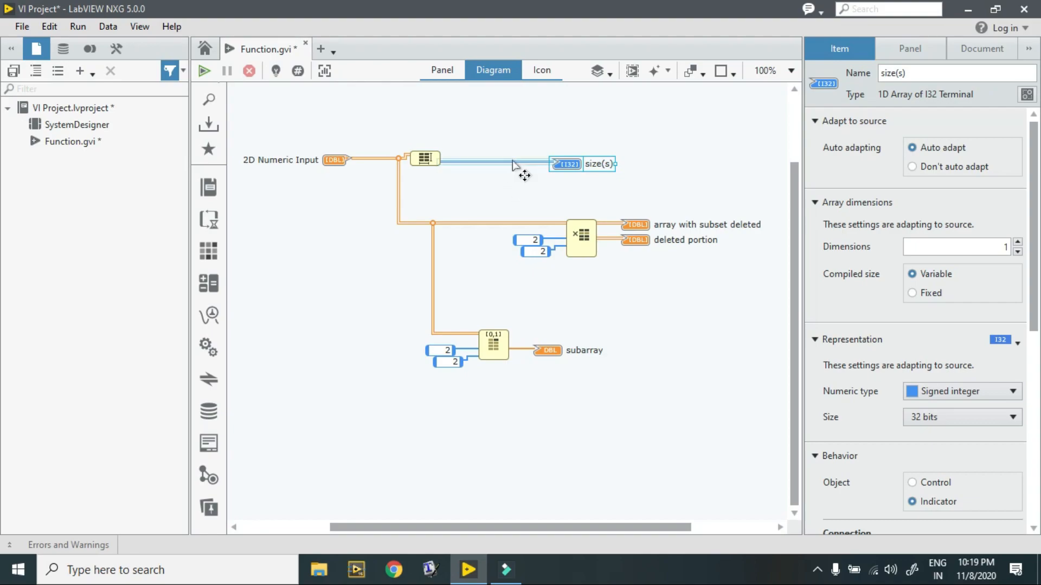